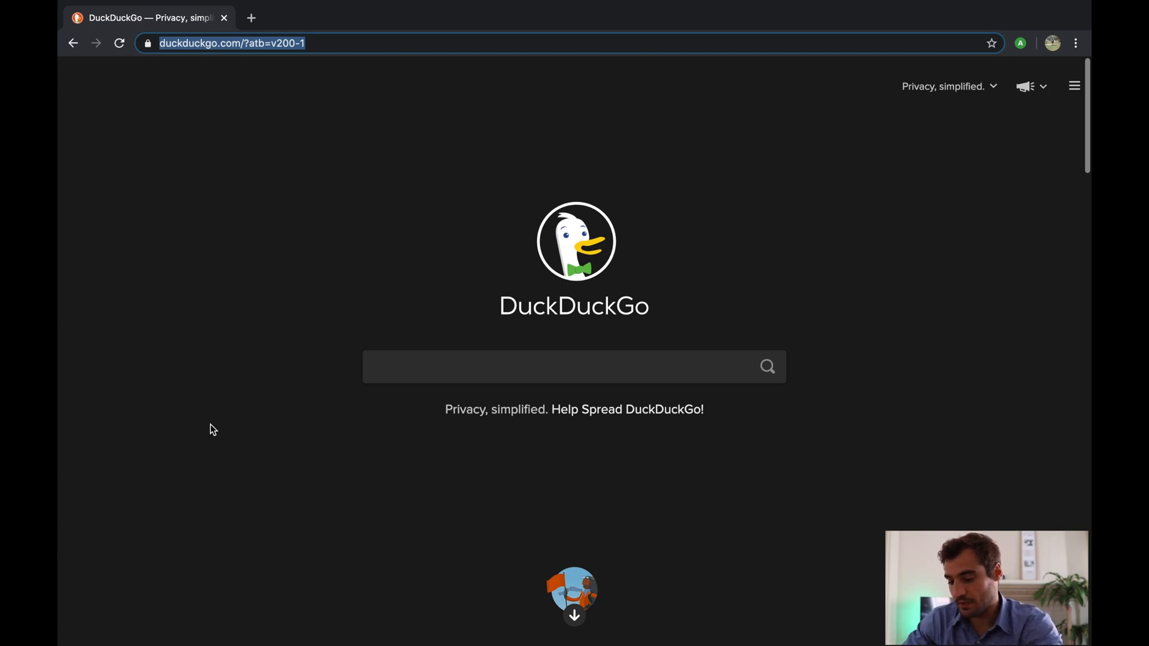
Load go.dtxstudio.com in a new Chrome tab.
{"action": "type", "text": "go.dtx"}
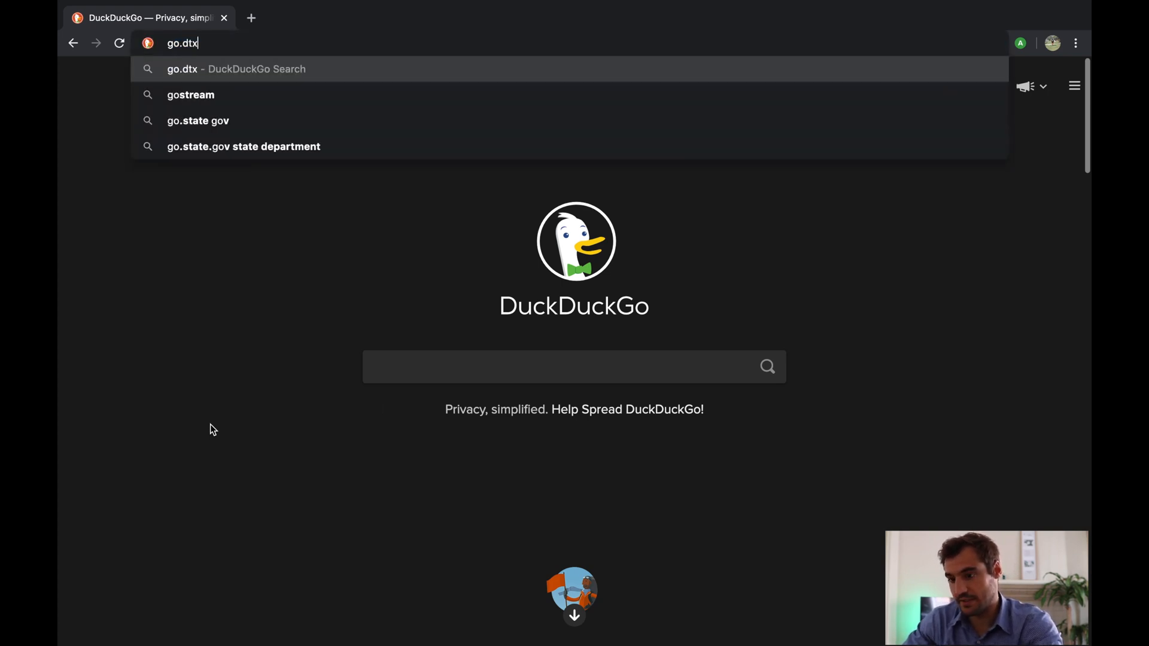
{"action": "type", "text": "studio.com/#/login"}
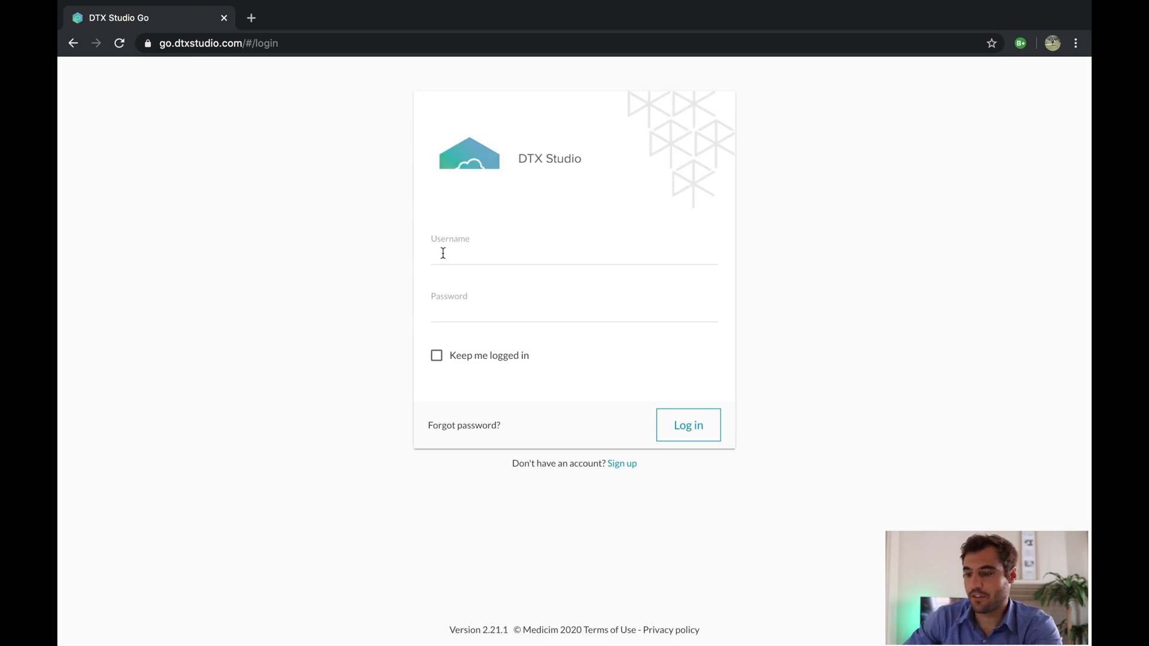
{"action": "left_click", "coordinate": [574, 253]}
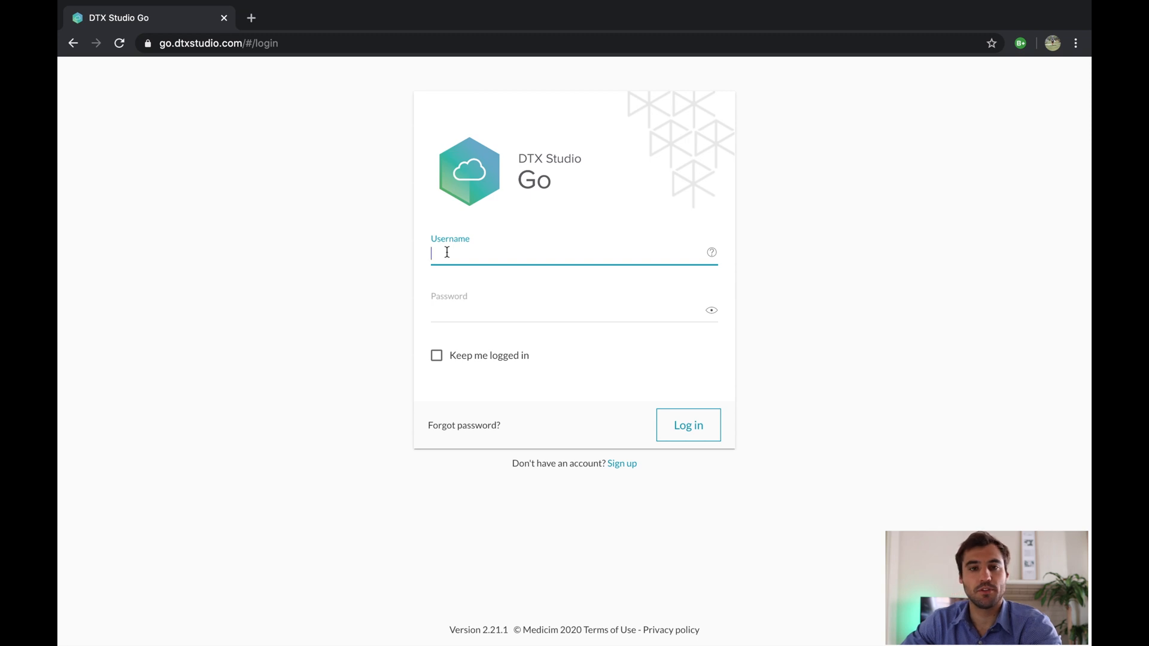
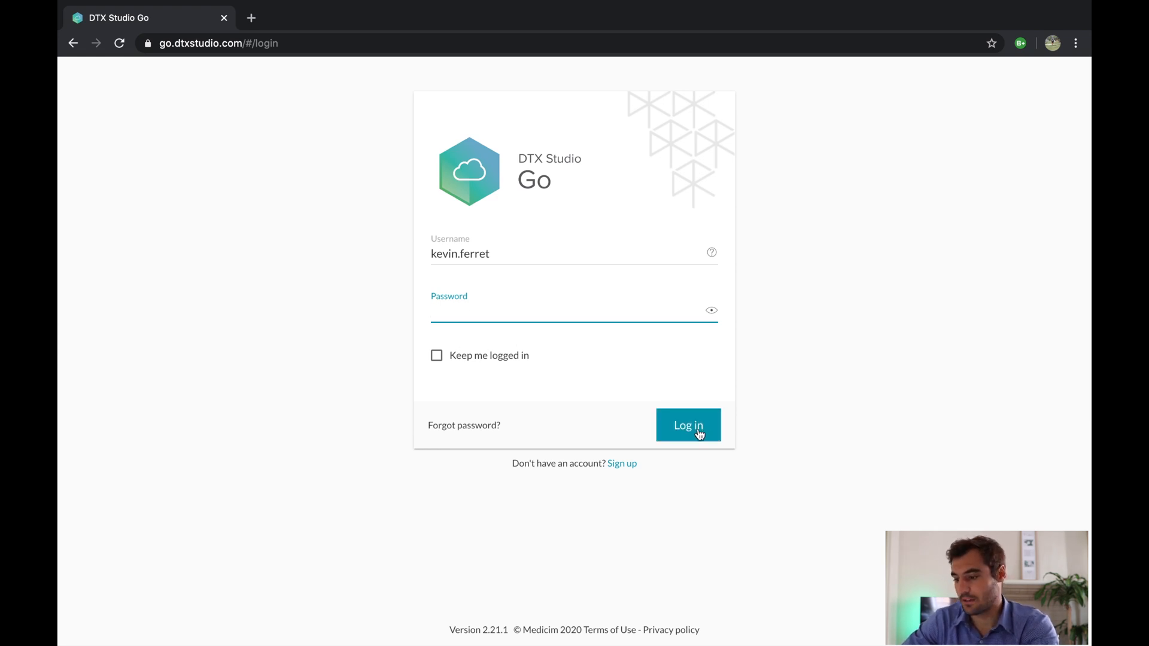
{"action": "mouse_move", "coordinate": [464, 425]}
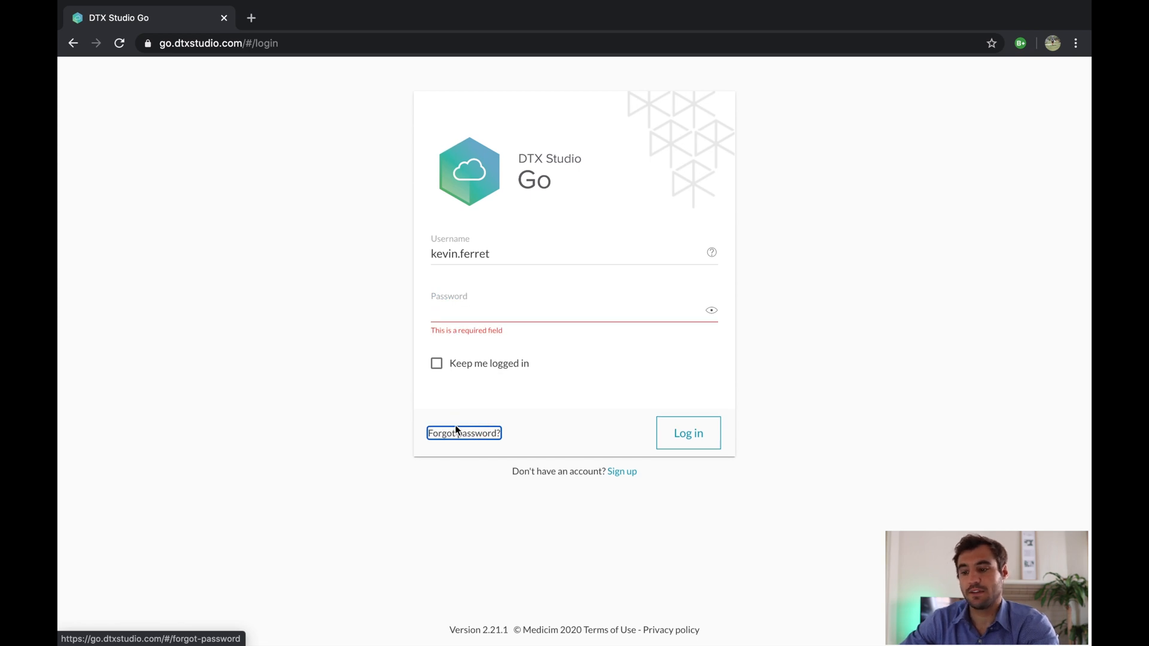
{"action": "mouse_move", "coordinate": [501, 351]}
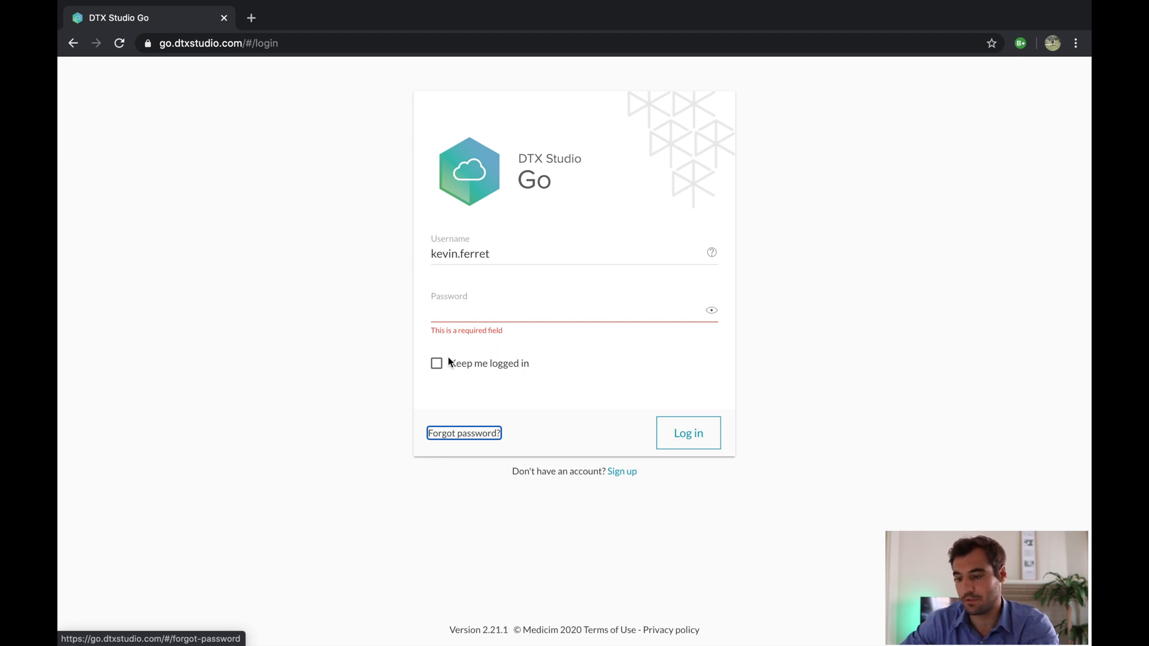
{"action": "left_click", "coordinate": [436, 363]}
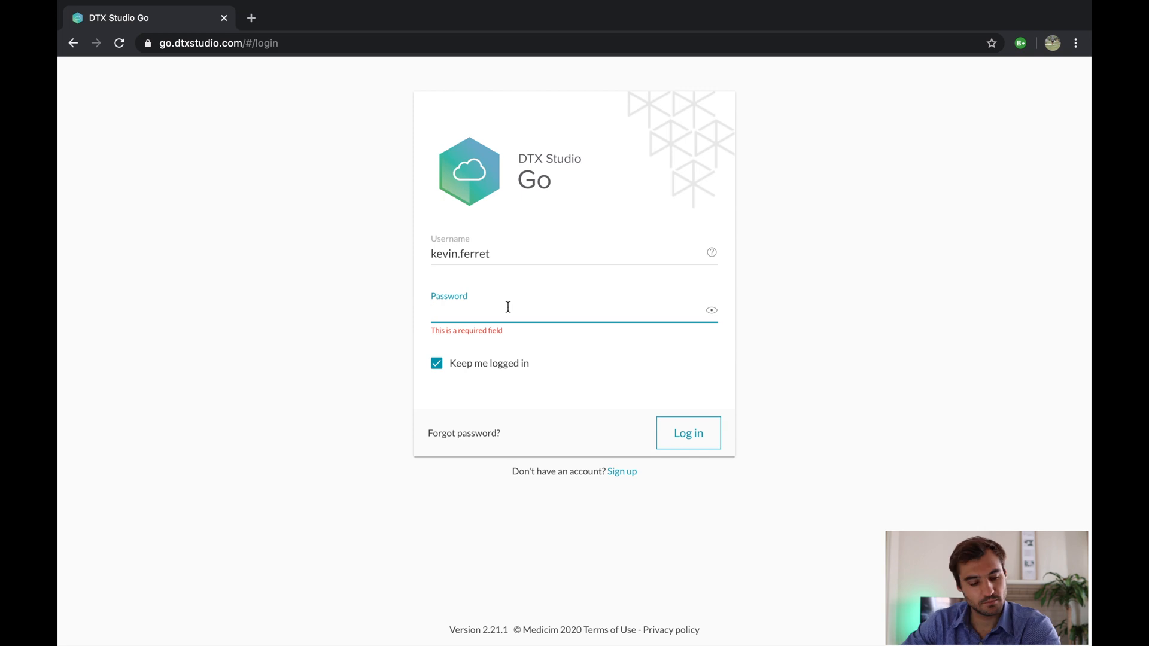
{"action": "type", "text": "password"}
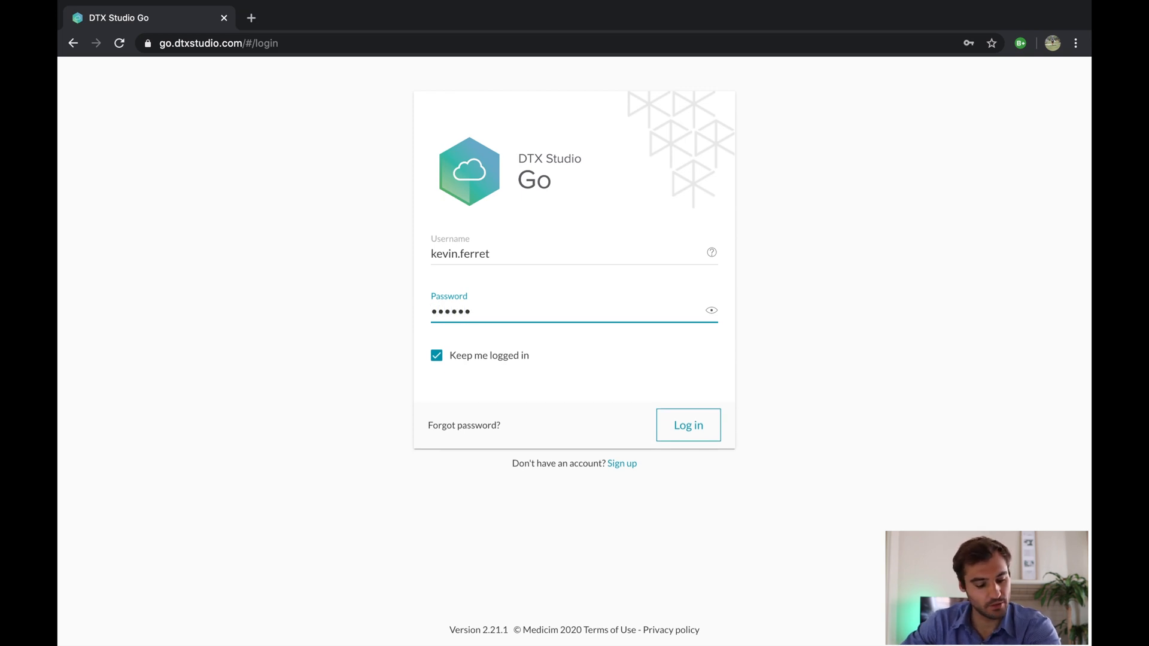
{"action": "type", "text": "•"}
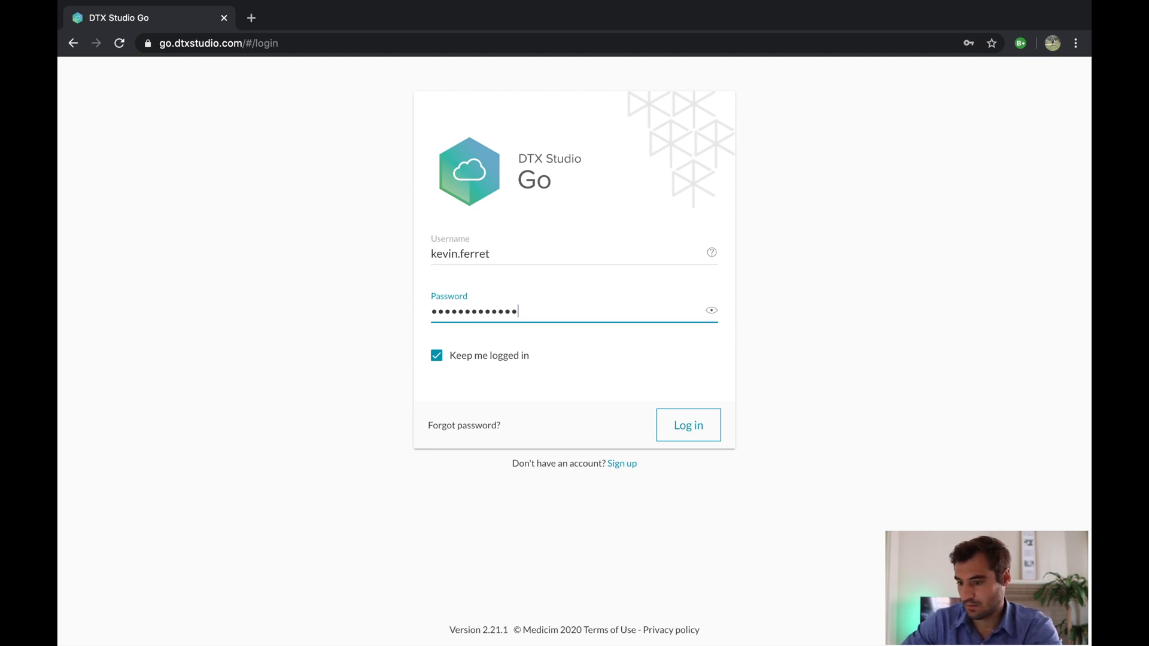
{"action": "left_click", "coordinate": [686, 425]}
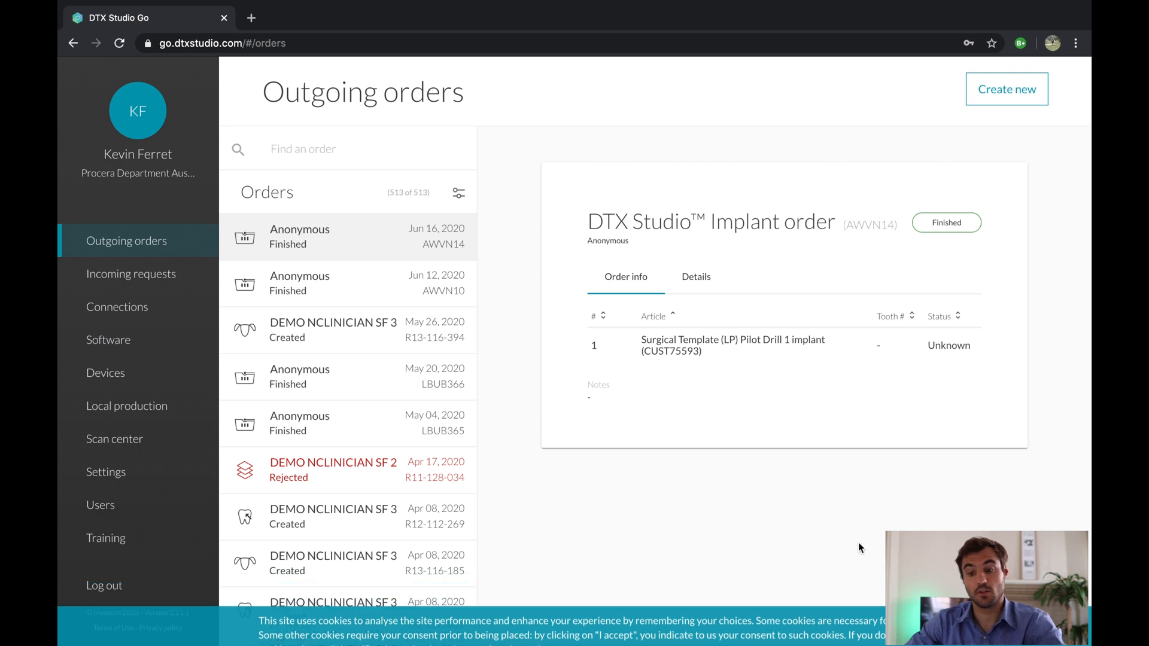
In Software, open Details on the DTX Studio Implant v3.4.3 Single User tile.
{"action": "left_click", "coordinate": [107, 339]}
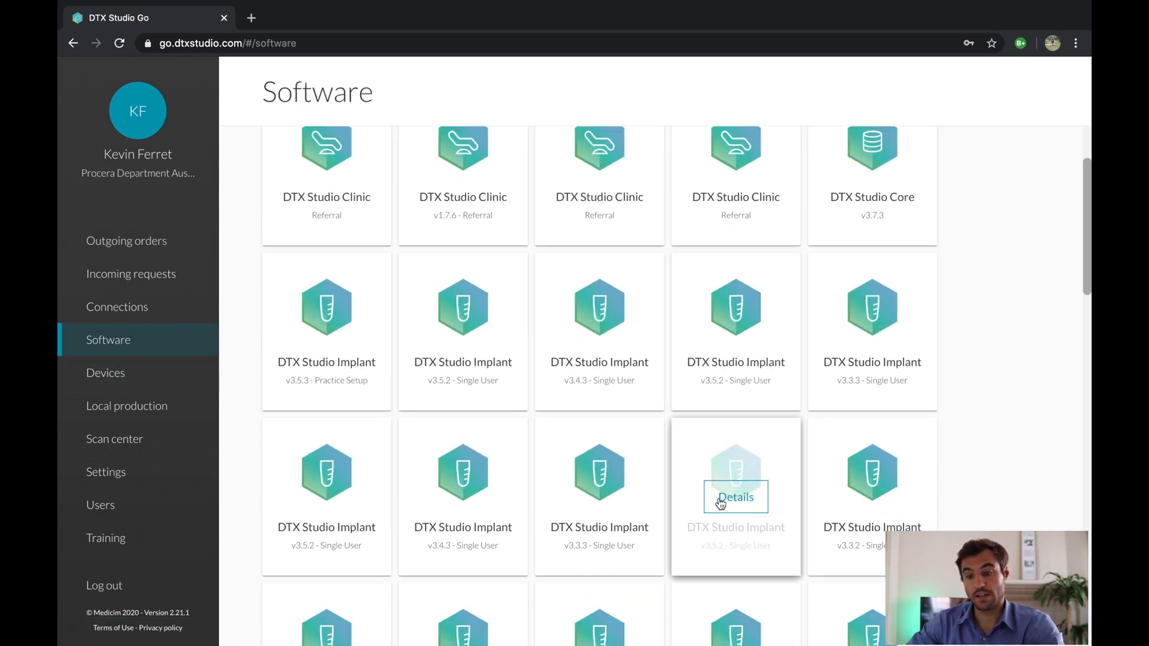
{"action": "scroll", "scroll_direction": "up", "scroll_amount": 3}
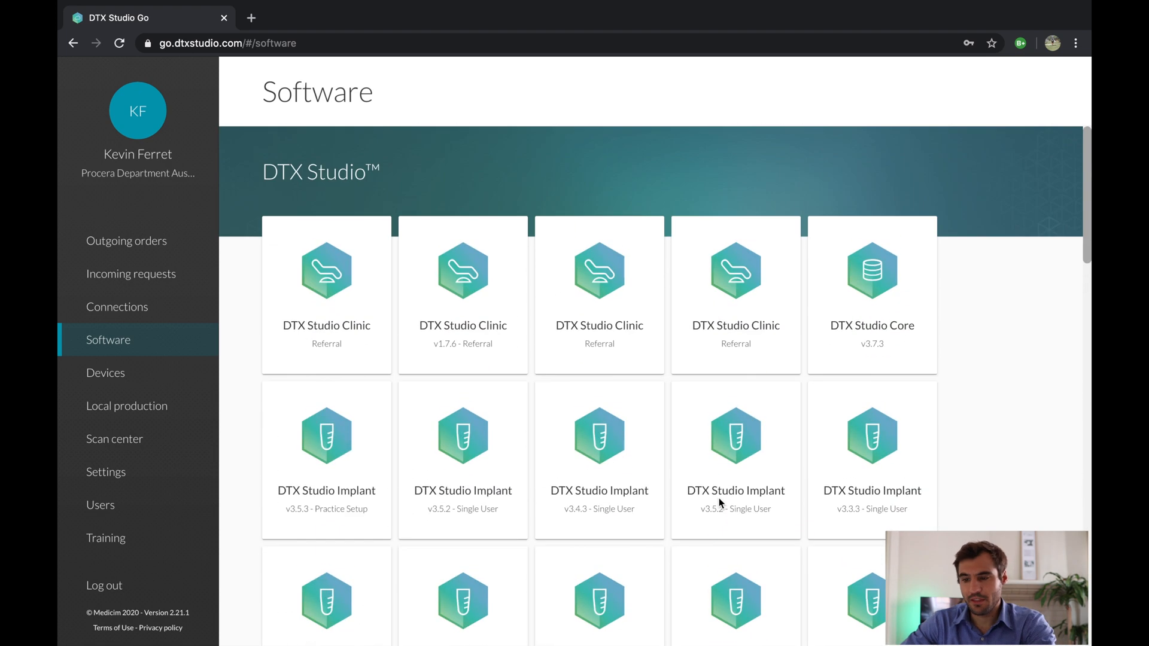
{"action": "mouse_move", "coordinate": [721, 503]}
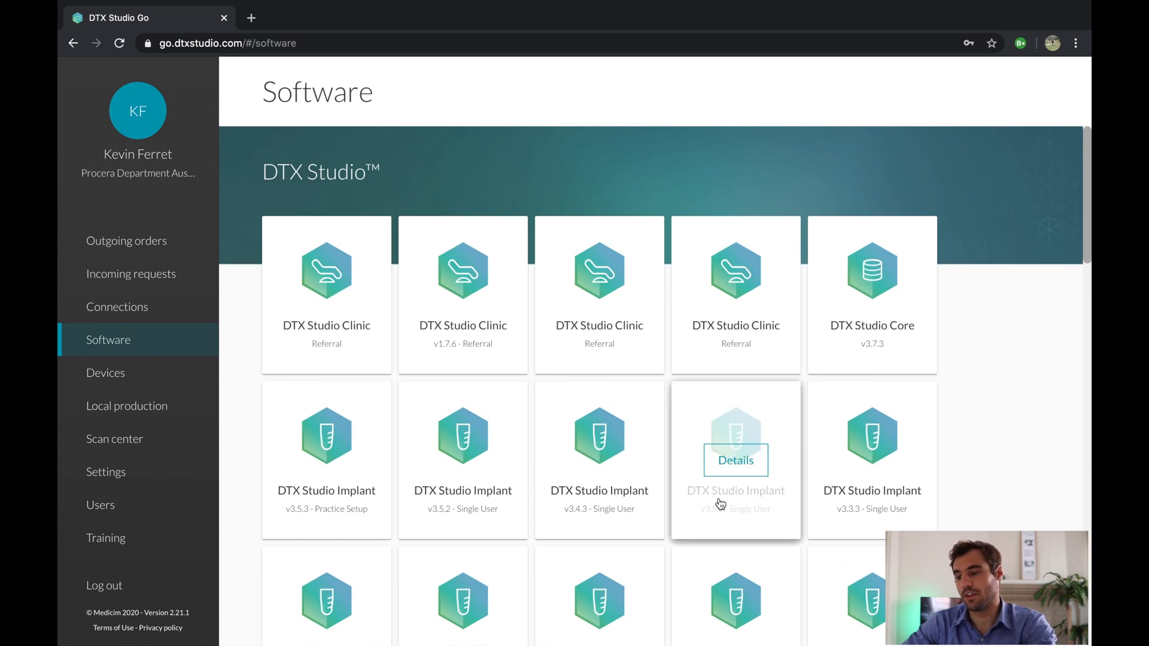
{"action": "scroll", "scroll_direction": "down", "scroll_amount": 3}
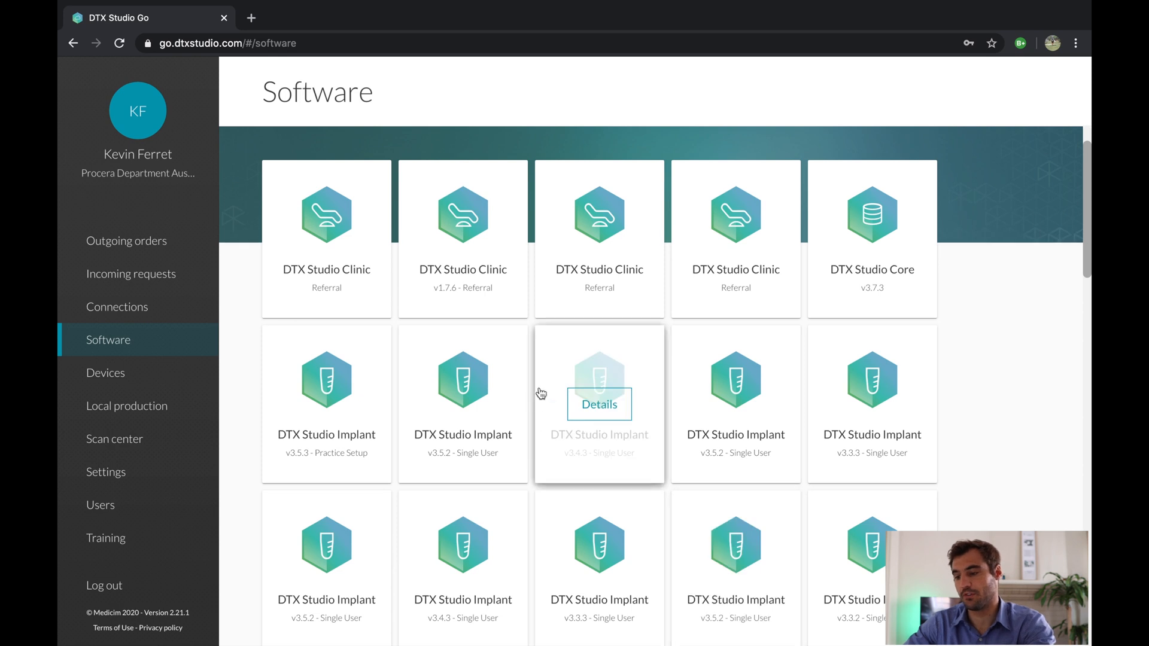
{"action": "mouse_move", "coordinate": [735, 404]}
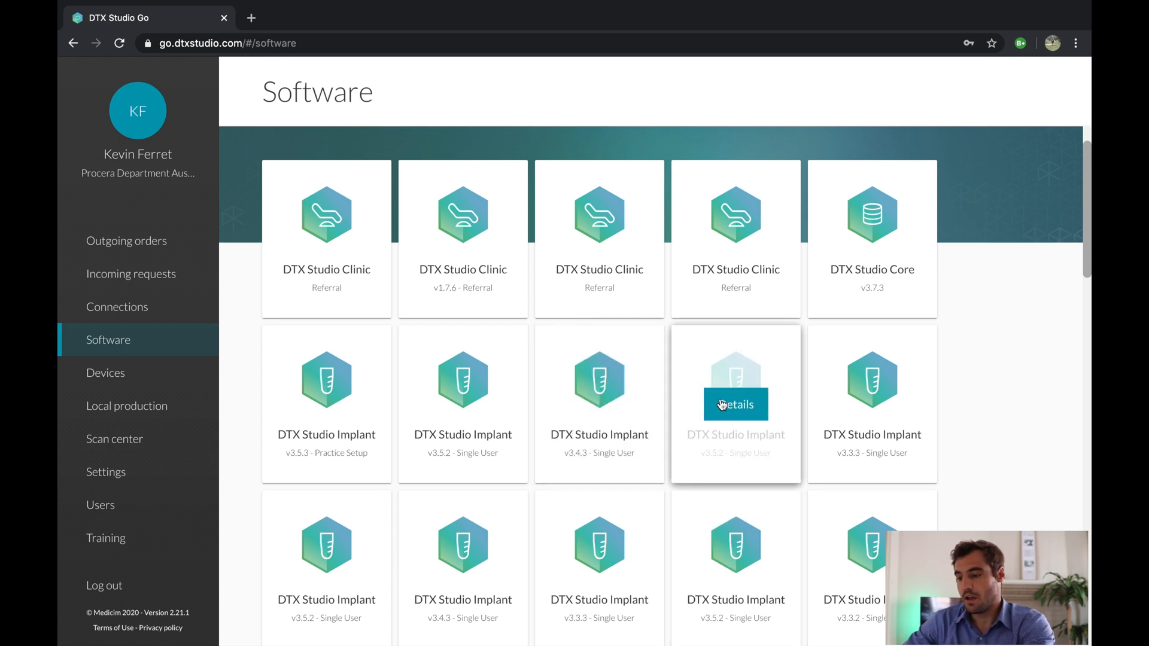
{"action": "mouse_move", "coordinate": [489, 580]}
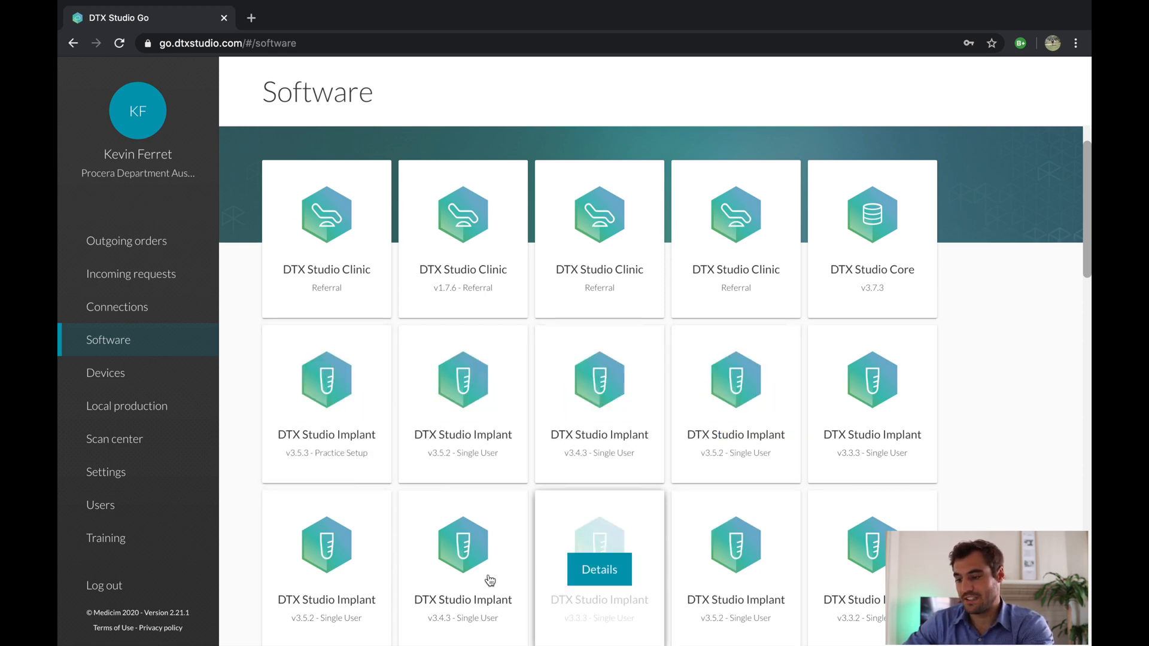
{"action": "scroll", "scroll_direction": "down", "scroll_amount": 3}
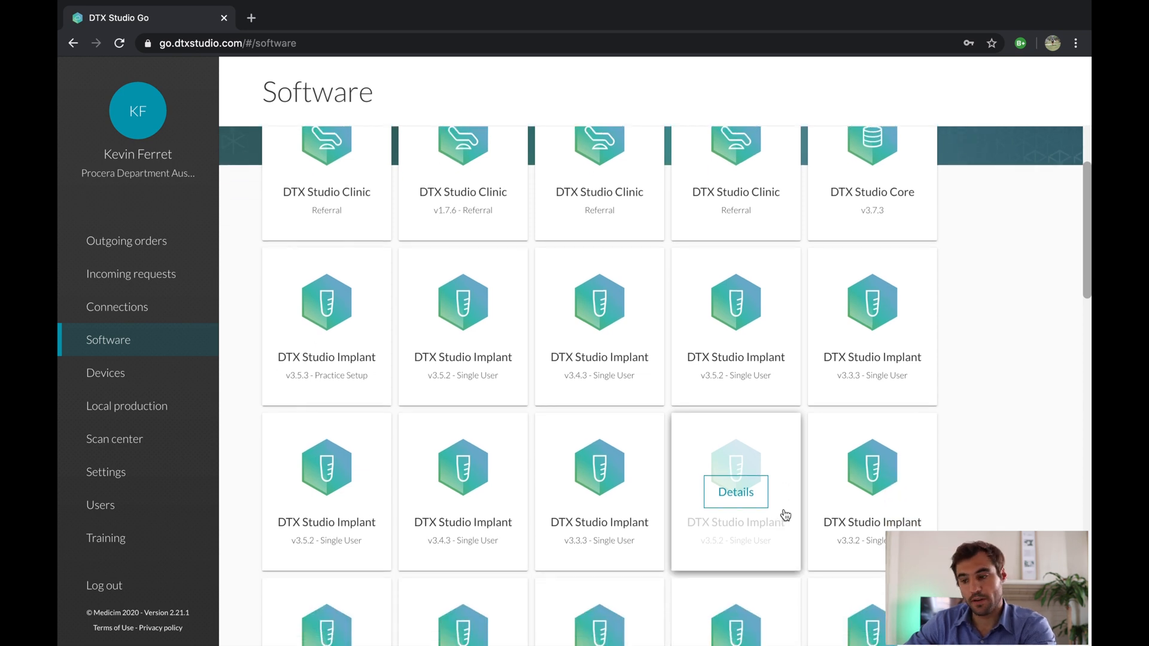
{"action": "mouse_move", "coordinate": [598, 326]}
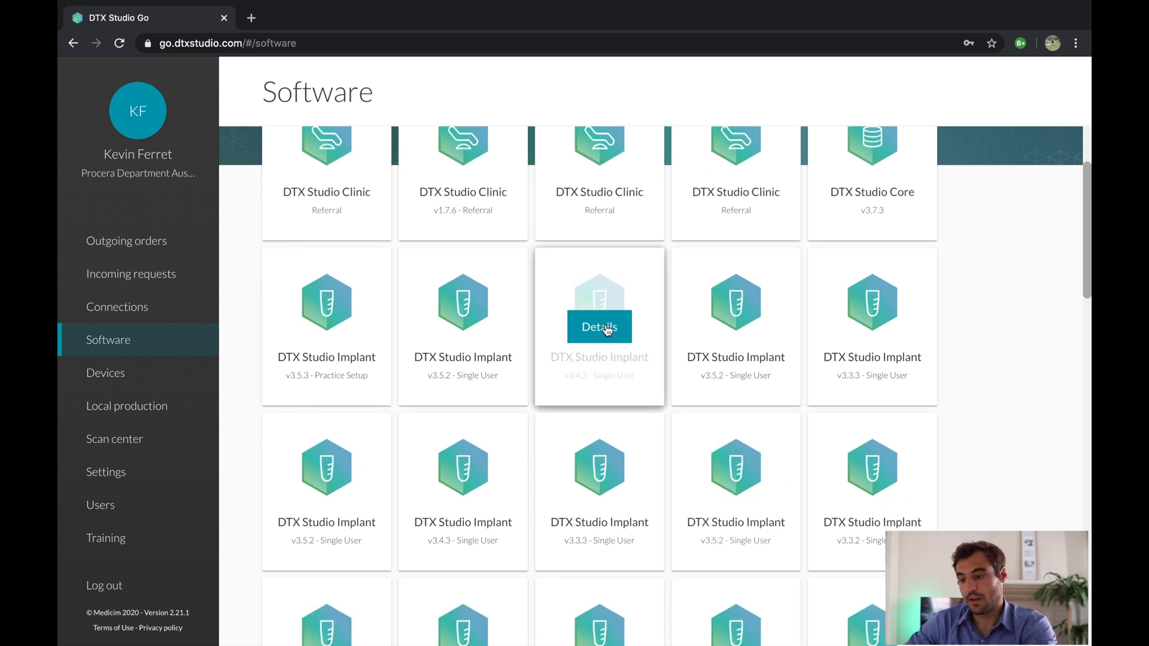
{"action": "left_click", "coordinate": [598, 326]}
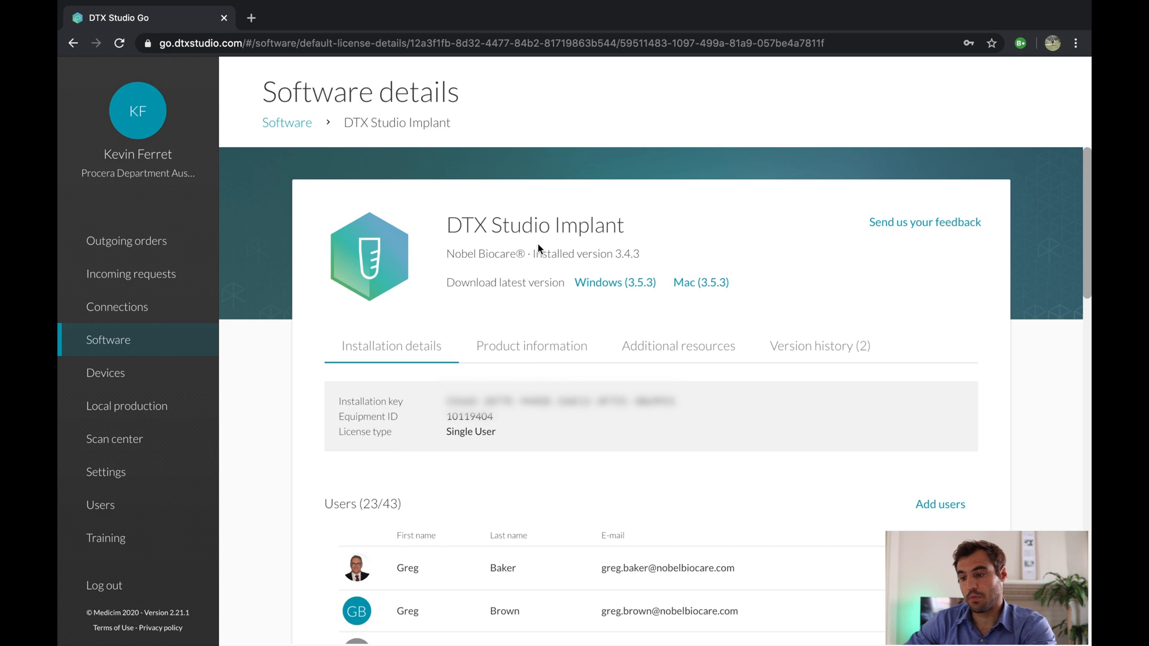
{"action": "mouse_move", "coordinate": [474, 302]}
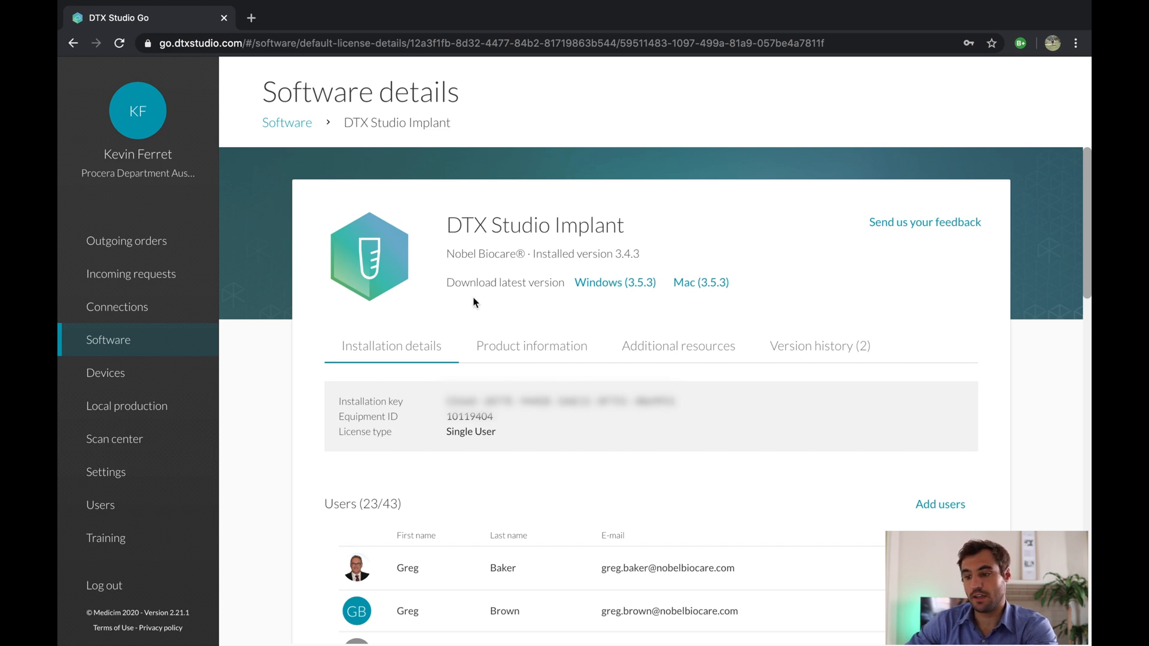
{"action": "mouse_move", "coordinate": [615, 286]}
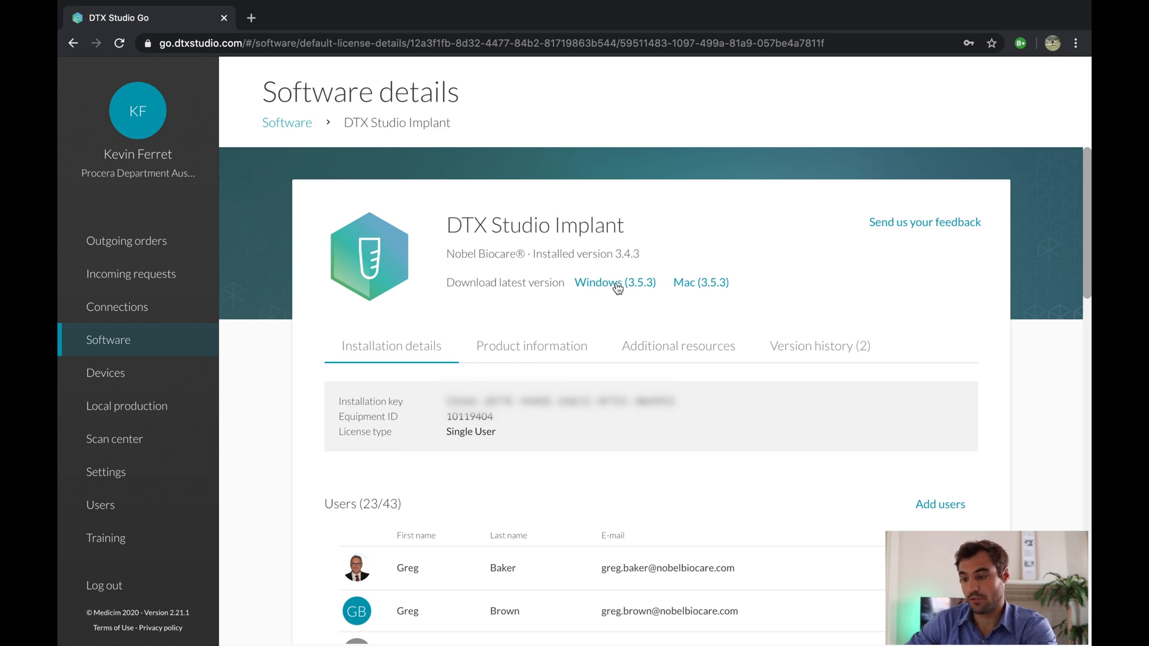
{"action": "mouse_move", "coordinate": [705, 284]}
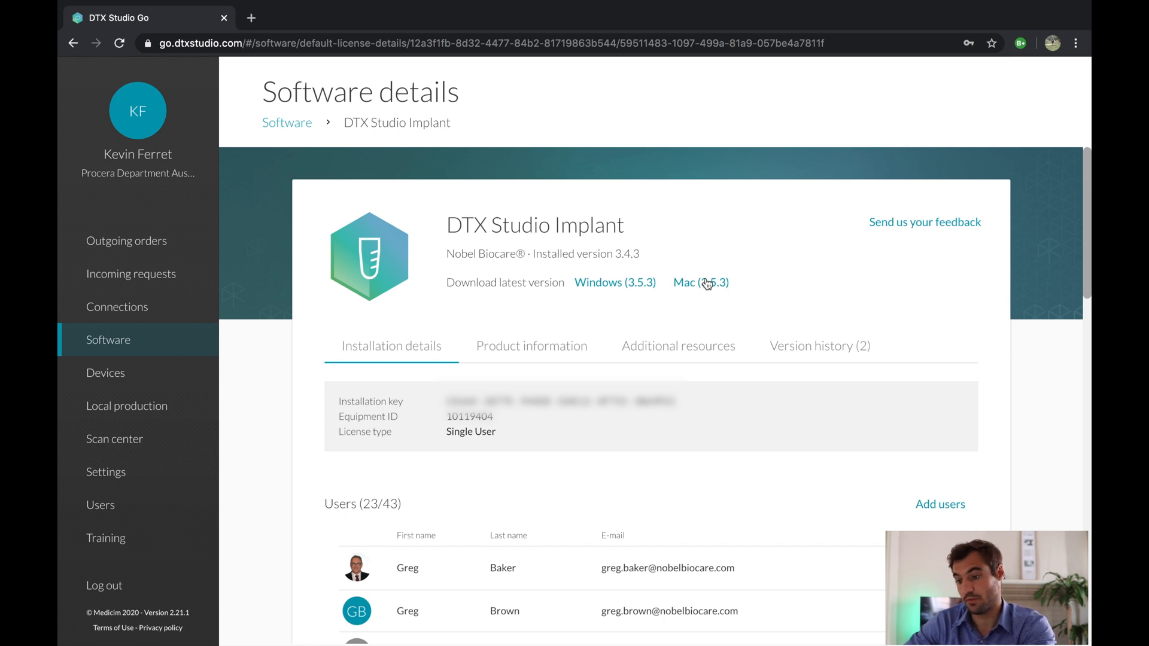
{"action": "mouse_move", "coordinate": [410, 400]}
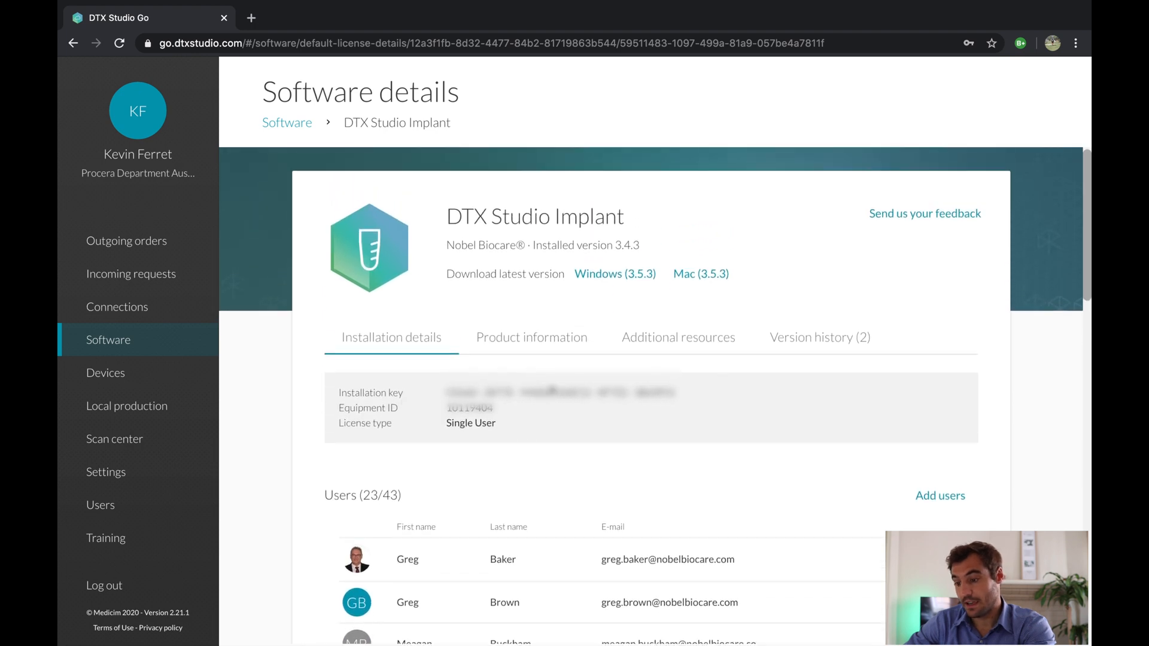
{"action": "mouse_move", "coordinate": [423, 395]}
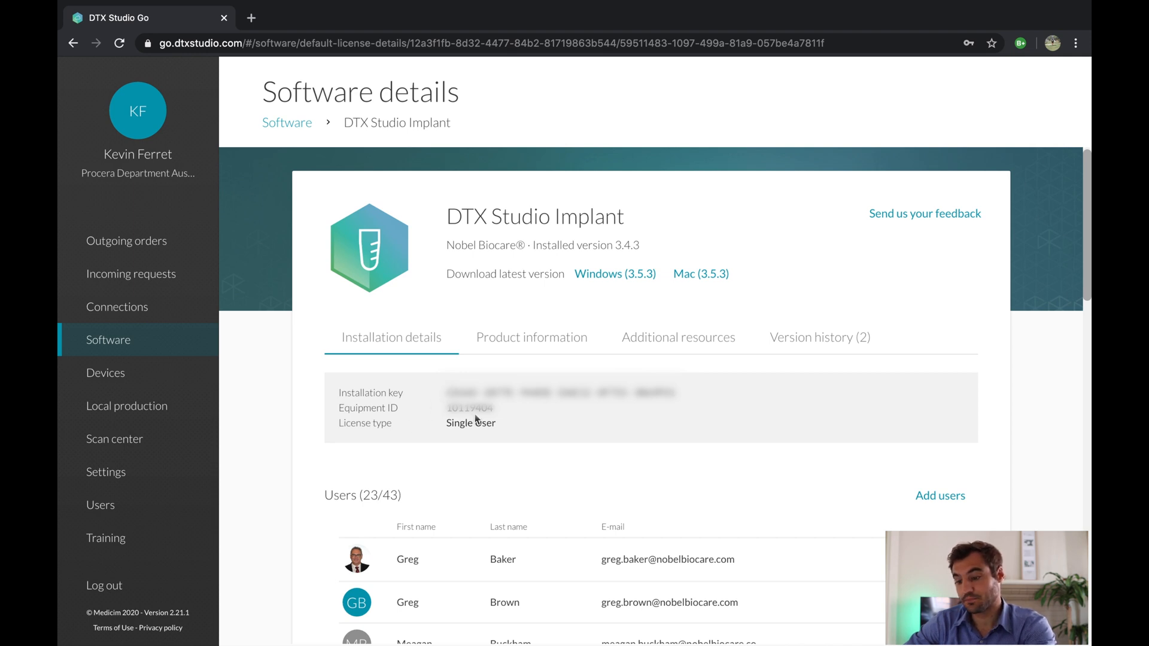
{"action": "scroll", "scroll_direction": "down", "scroll_amount": 3}
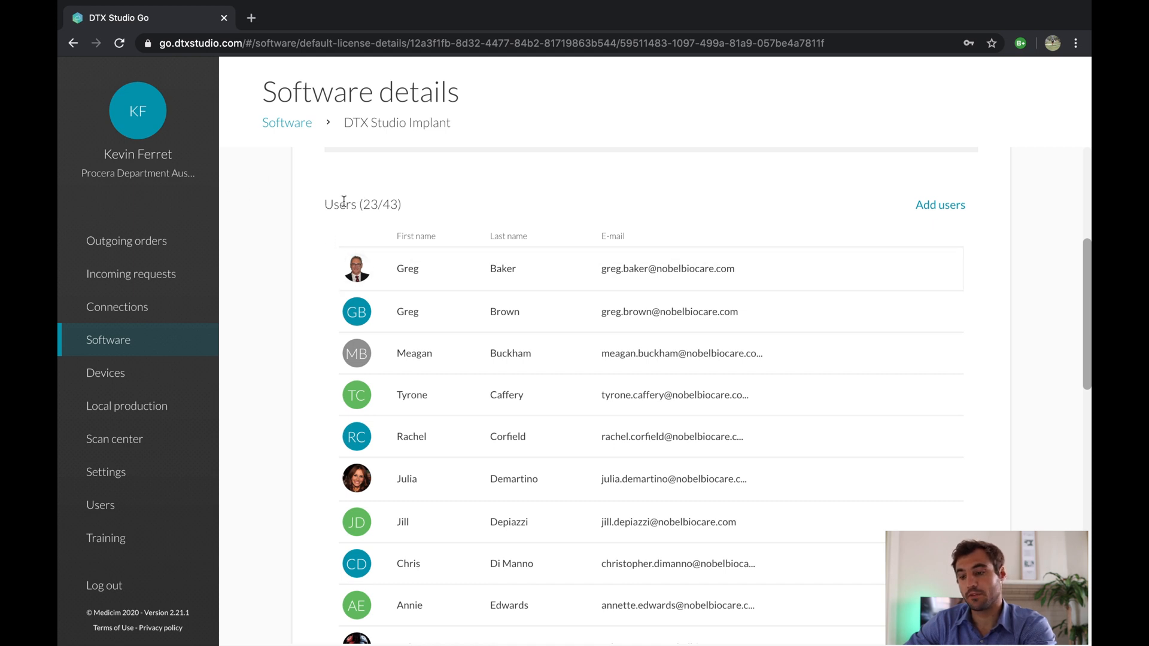
{"action": "mouse_move", "coordinate": [443, 210]}
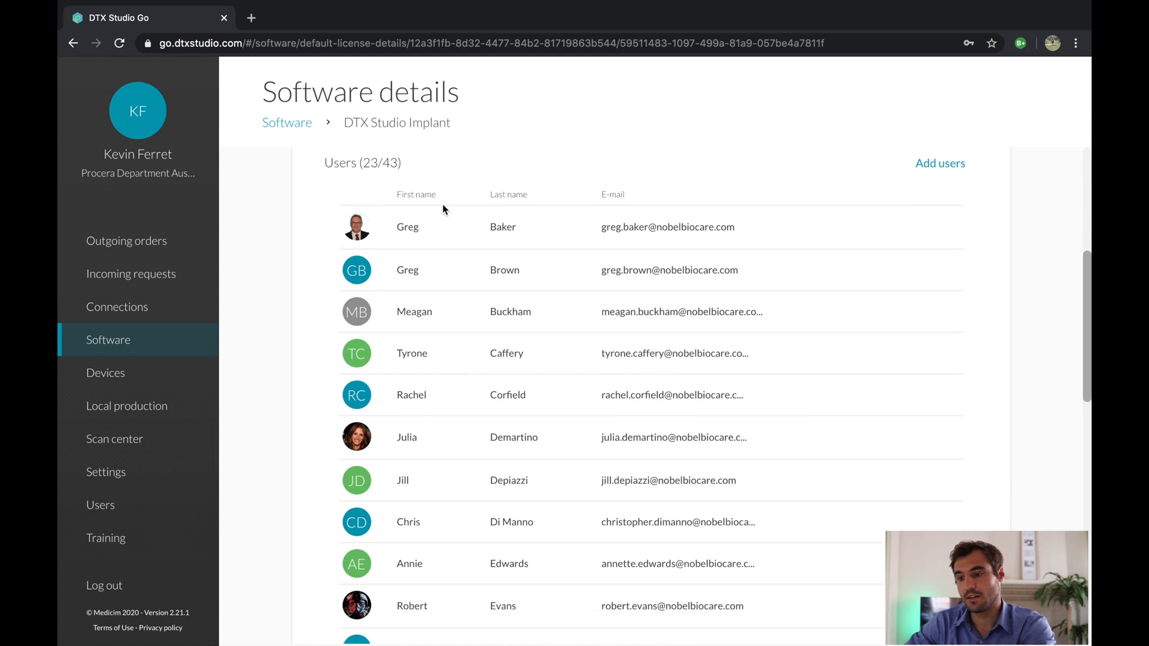
{"action": "scroll", "scroll_direction": "down", "scroll_amount": 3}
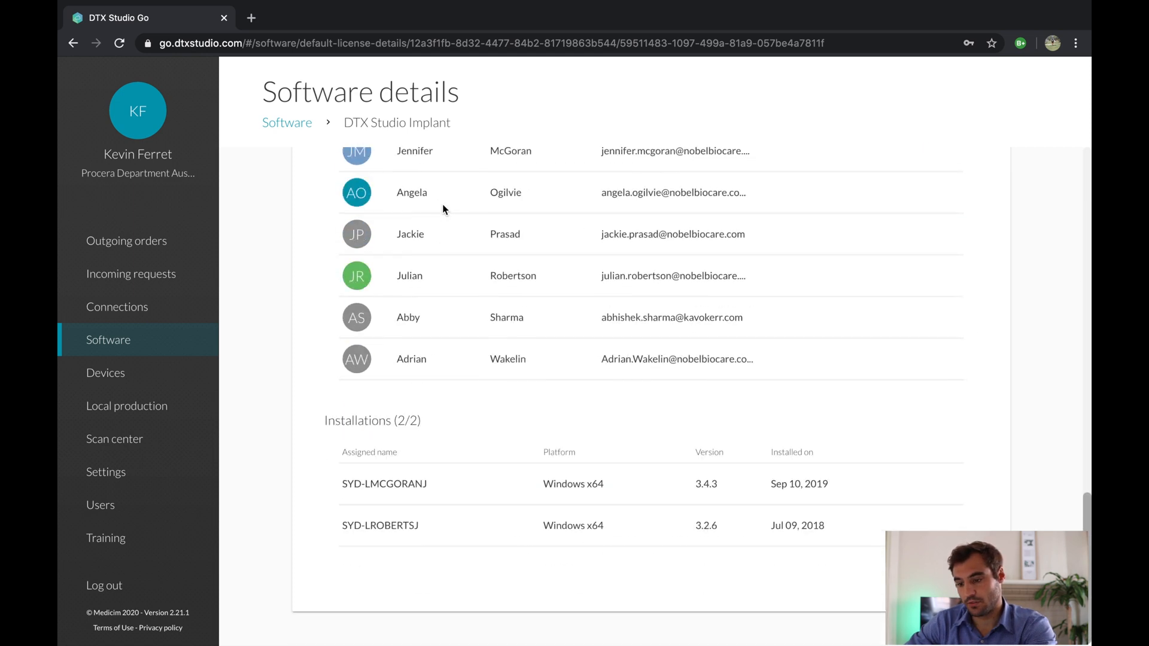
{"action": "mouse_move", "coordinate": [423, 420]}
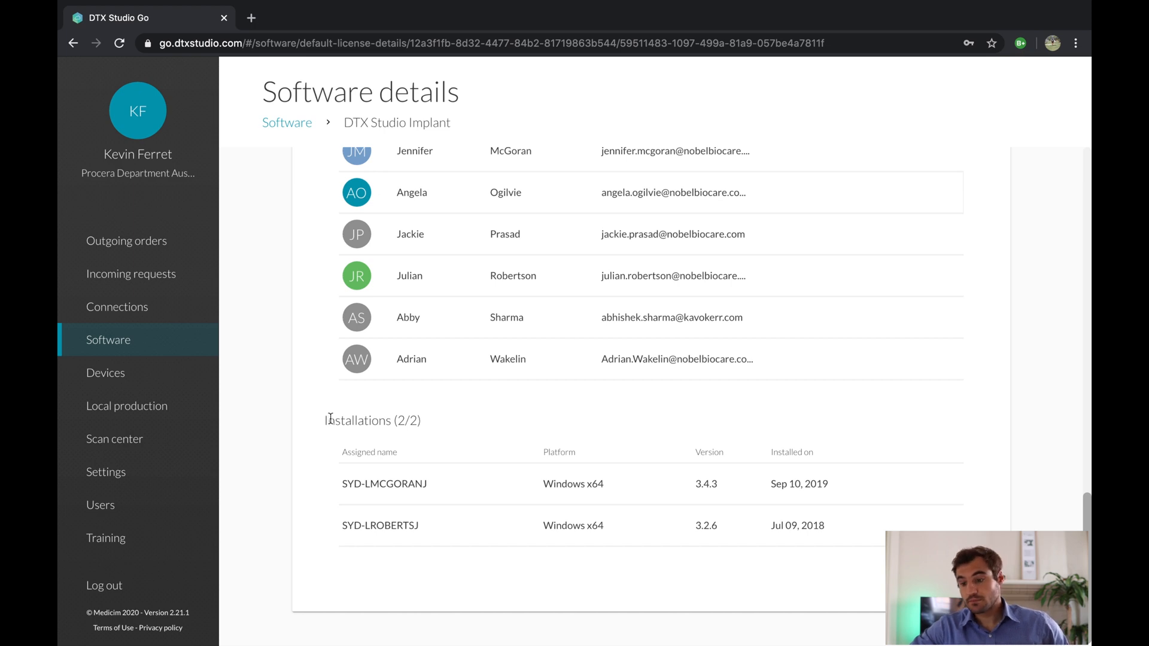
{"action": "mouse_move", "coordinate": [491, 424]}
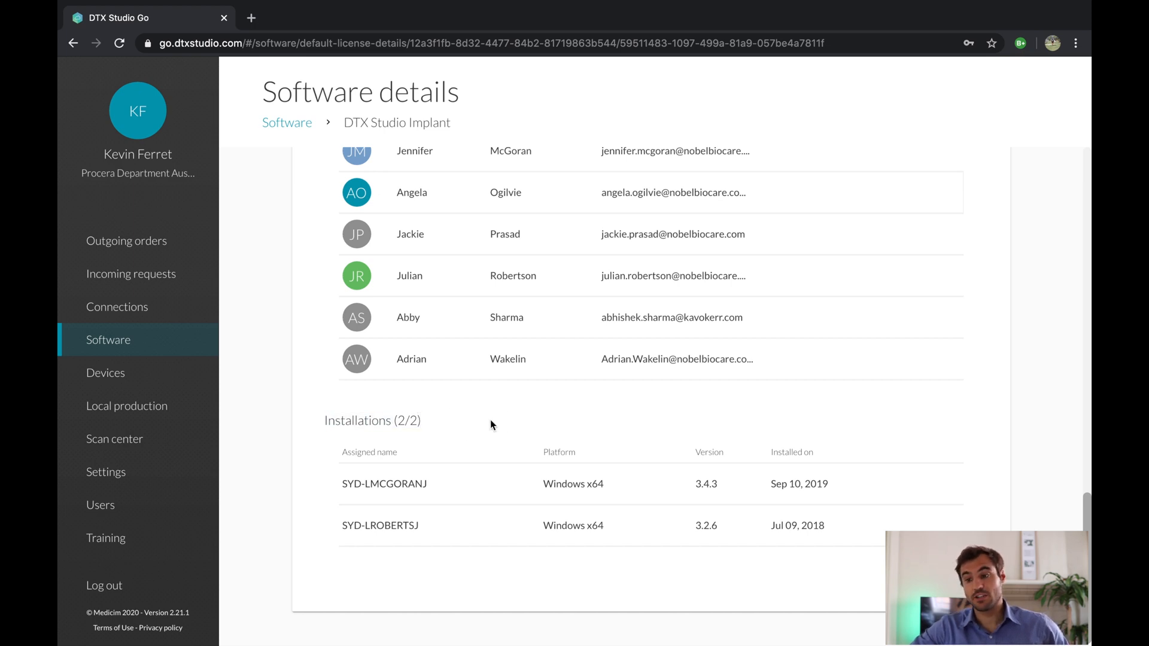
{"action": "scroll", "scroll_direction": "up", "scroll_amount": 3}
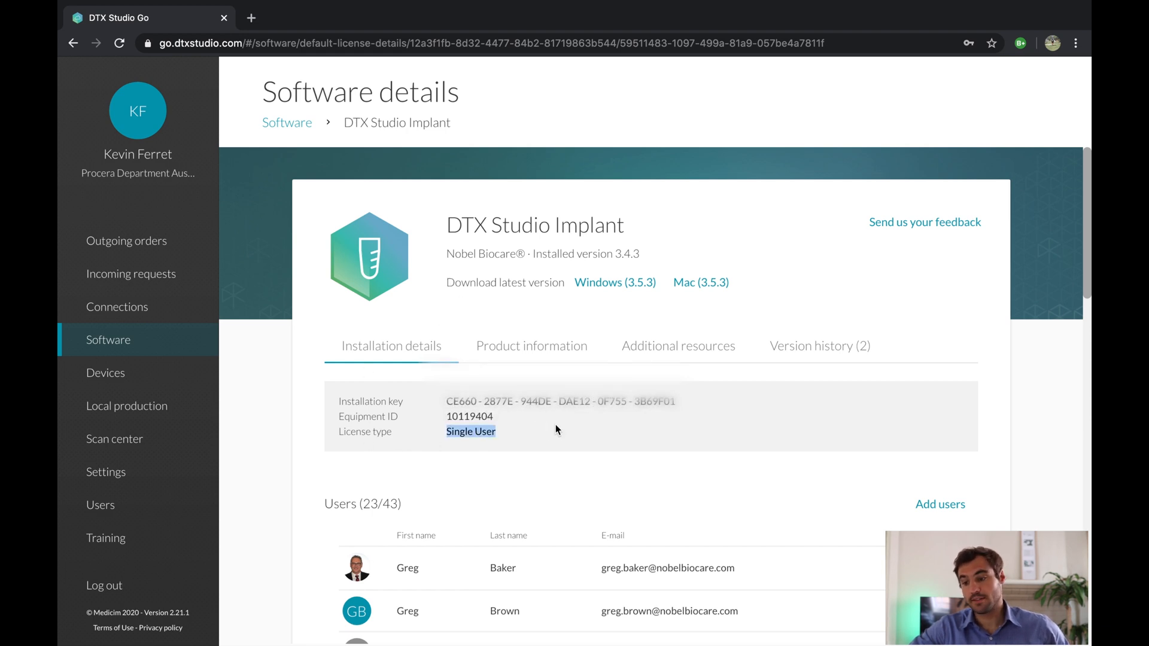
{"action": "scroll", "scroll_direction": "down", "scroll_amount": 3}
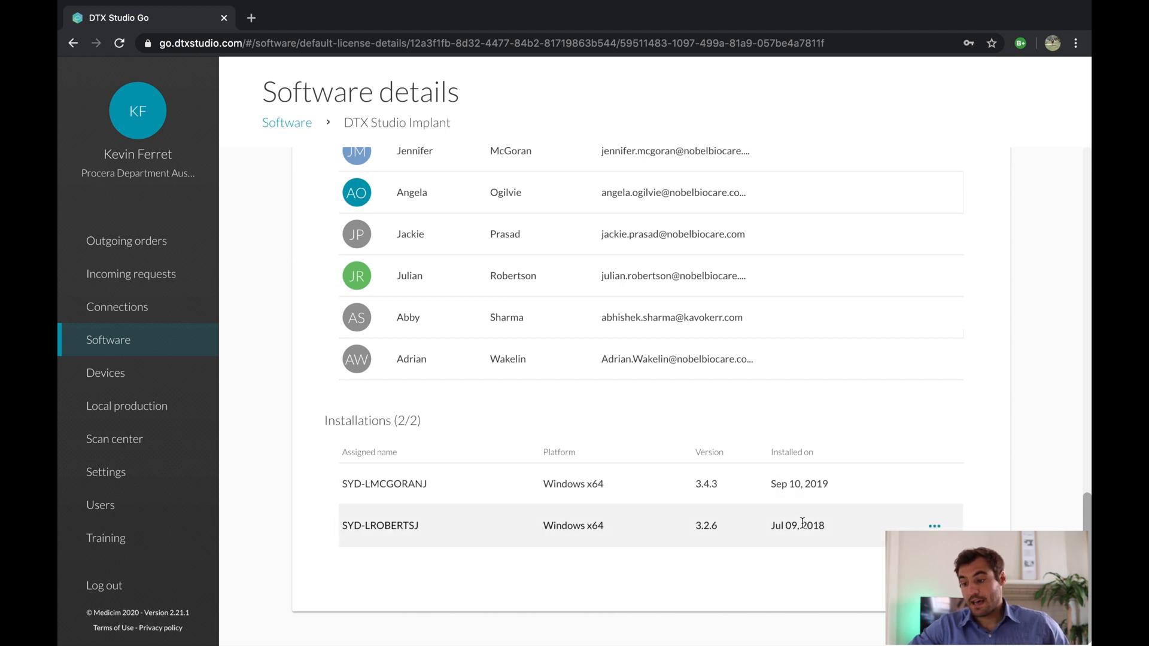
{"action": "mouse_move", "coordinate": [737, 484]}
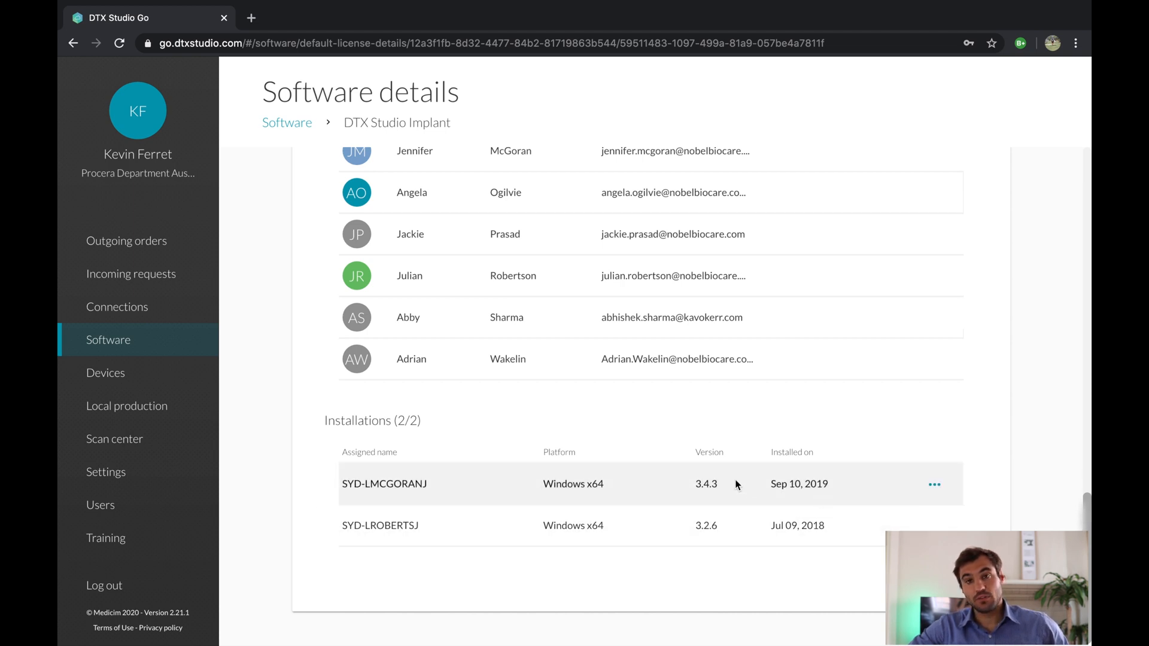
{"action": "mouse_move", "coordinate": [839, 487]}
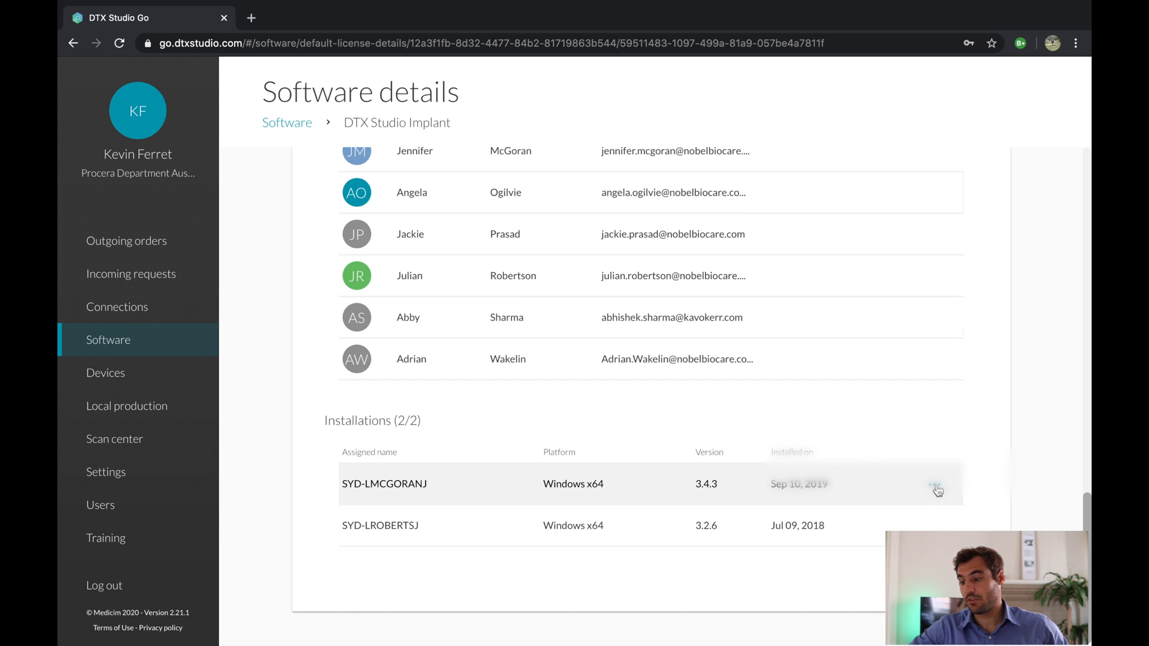
{"action": "left_click", "coordinate": [937, 484]}
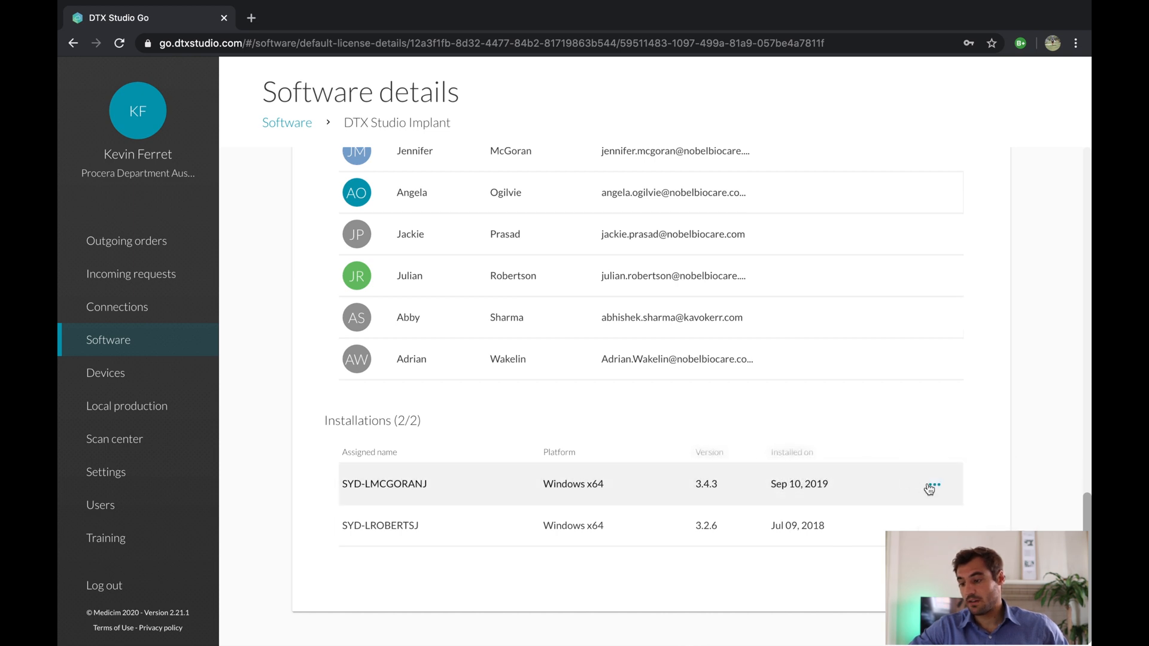
{"action": "left_click", "coordinate": [930, 489]}
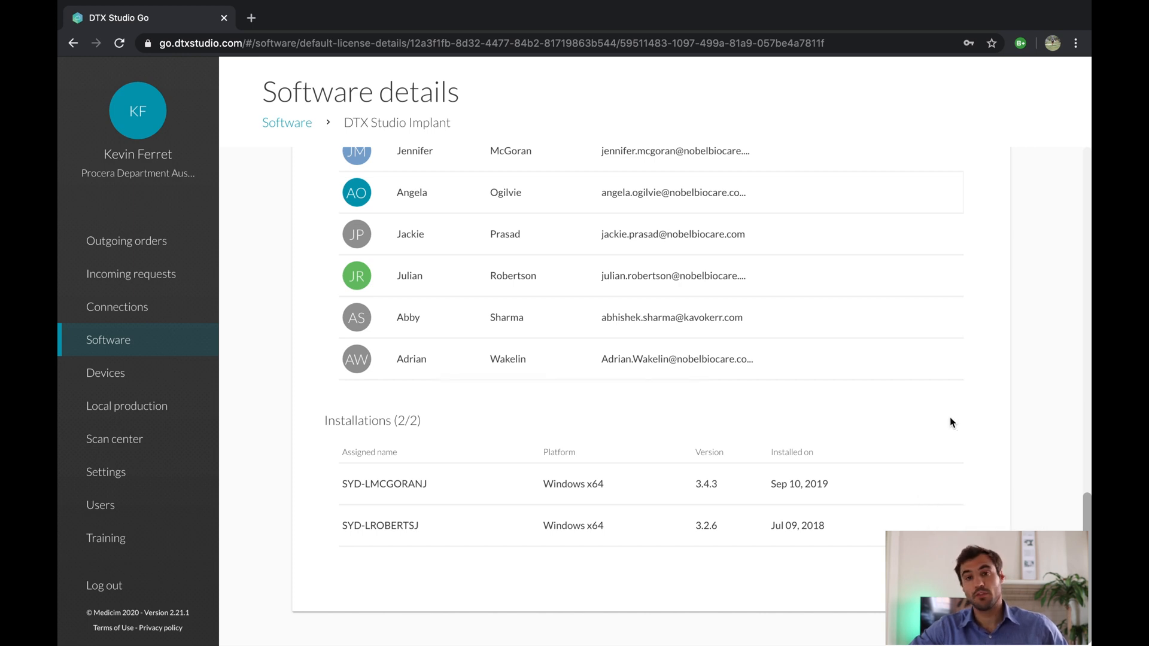
{"action": "scroll", "scroll_direction": "up", "scroll_amount": 3}
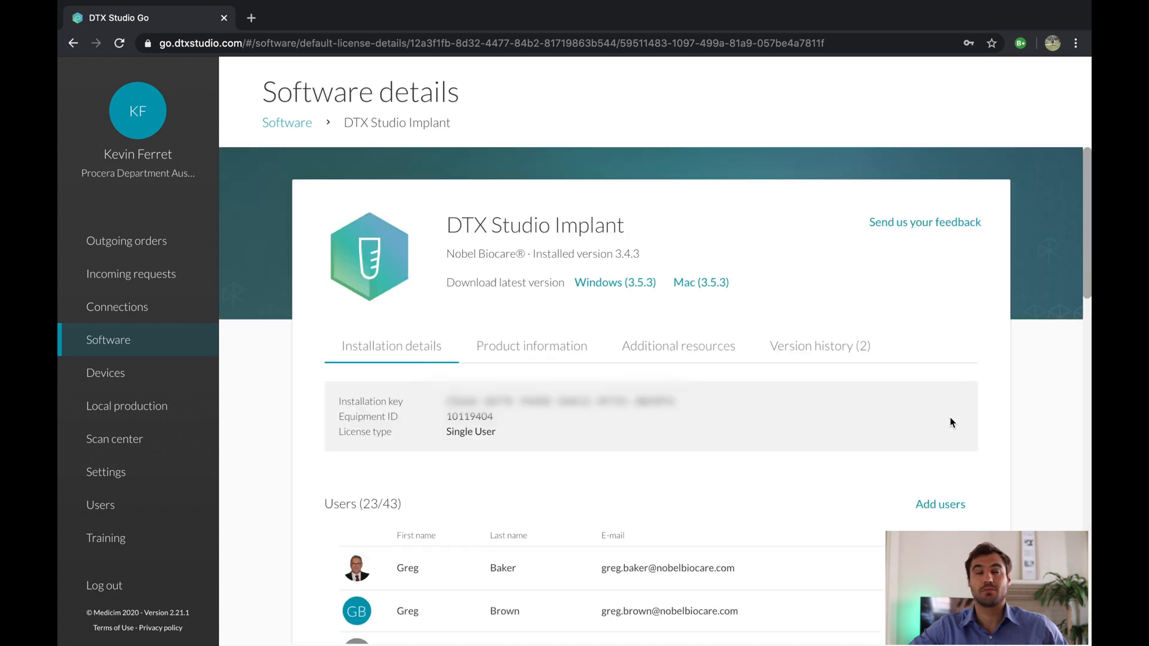
{"action": "mouse_move", "coordinate": [933, 415]}
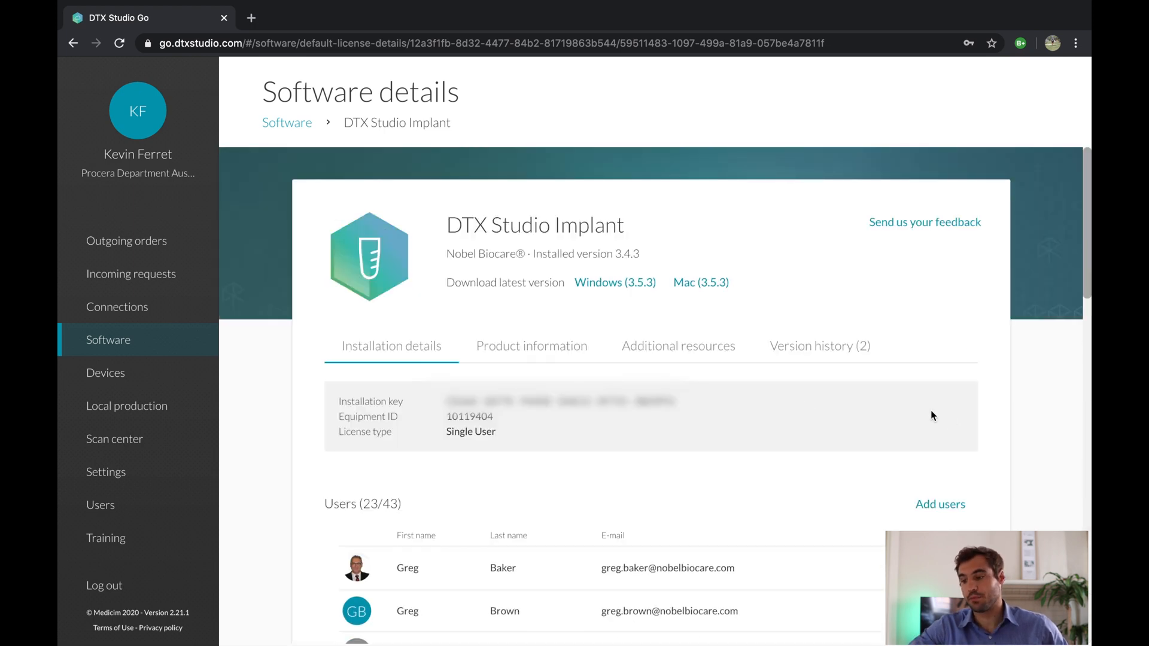
{"action": "mouse_move", "coordinate": [643, 316]}
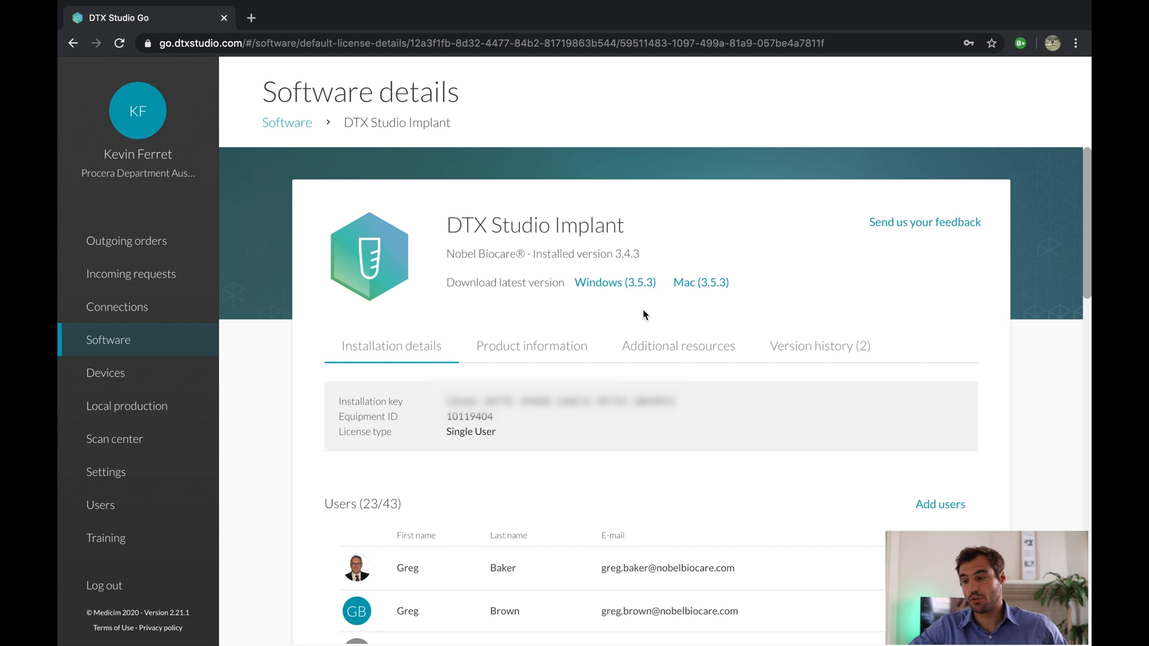
Download DTX Studio Implant for Mac (3.5.3) and open the .dmg installer.
{"action": "left_click", "coordinate": [699, 282]}
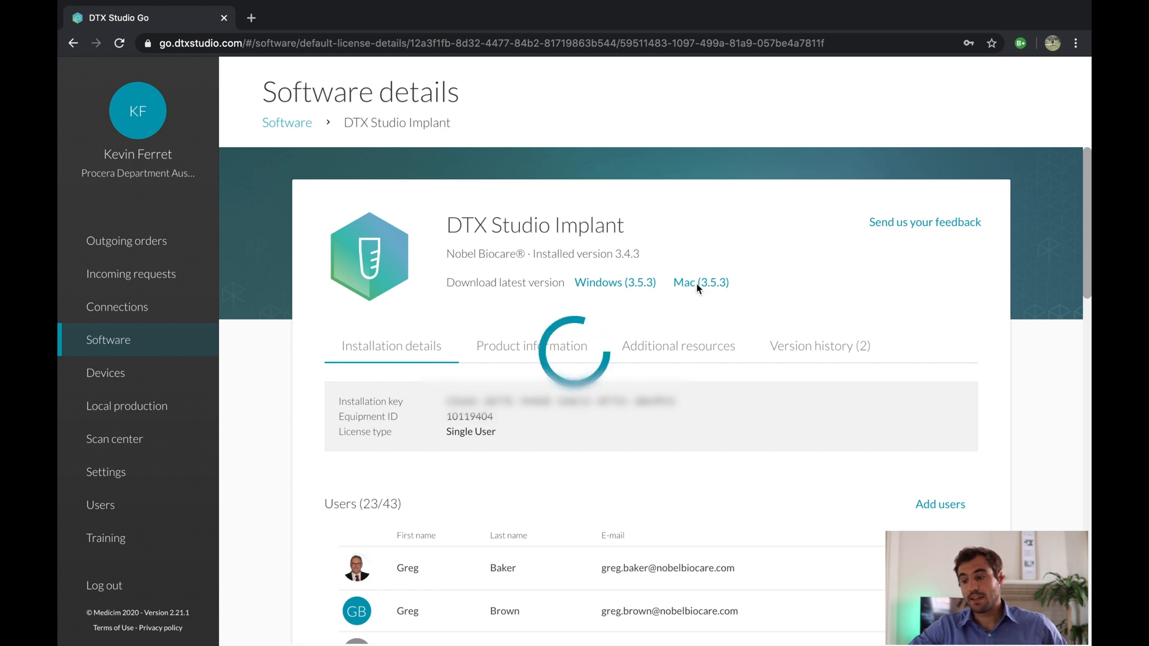
{"action": "left_click", "coordinate": [700, 282]}
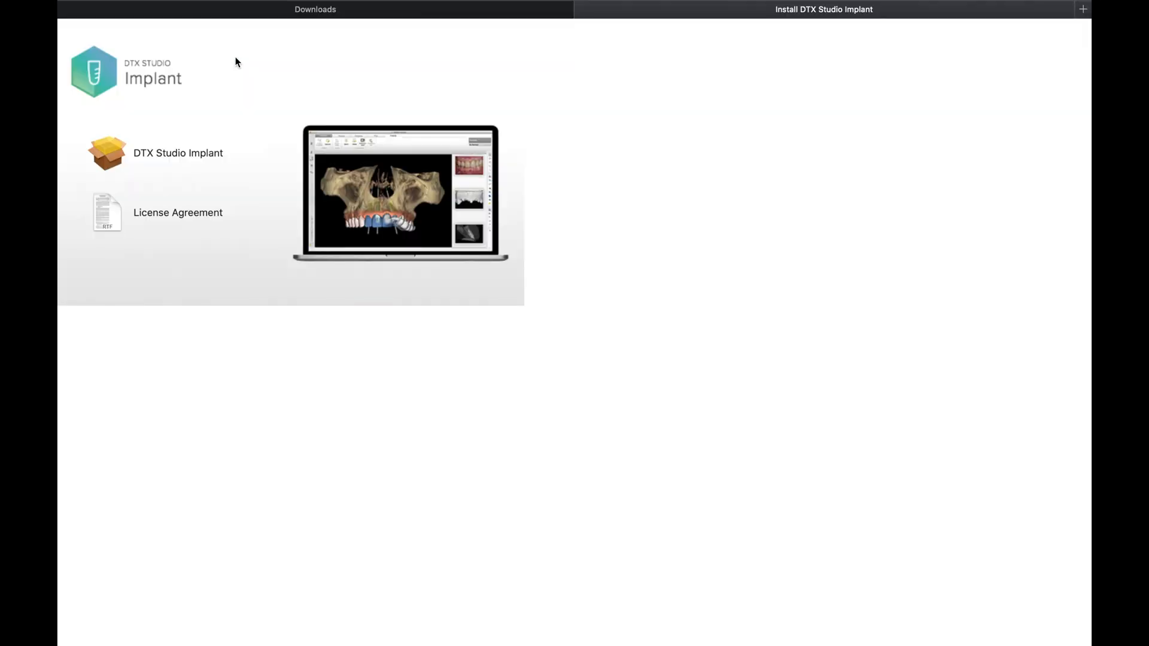
{"action": "mouse_move", "coordinate": [115, 154]}
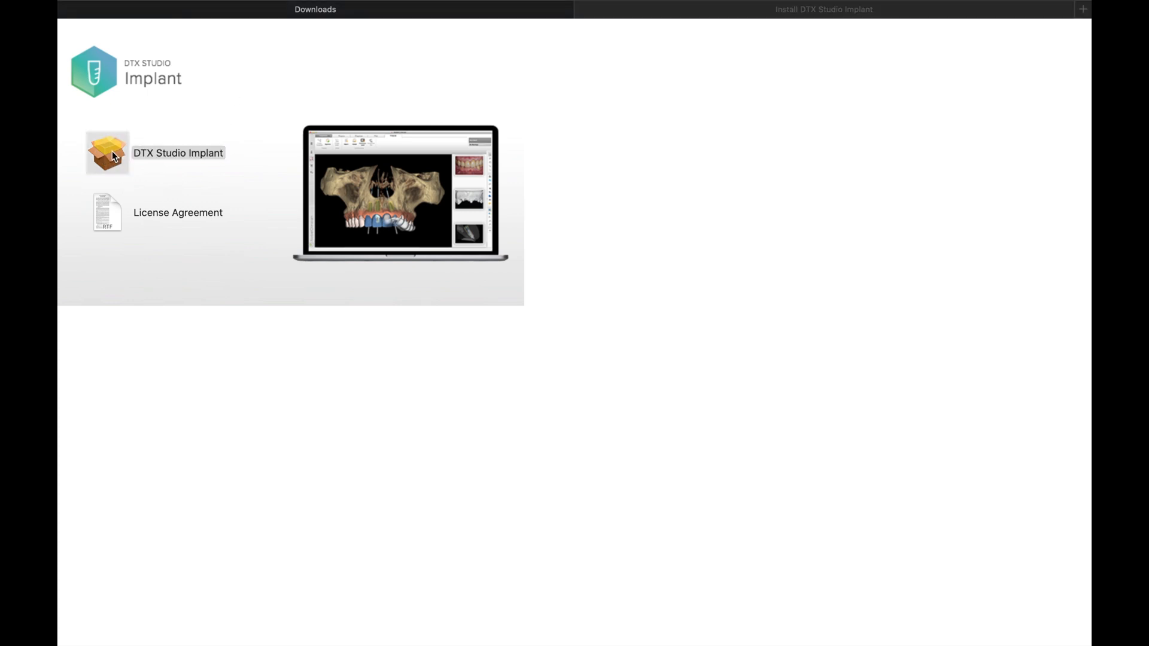
Run the DTX Studio Implant package, past the introduction and licence agreement.
{"action": "double_click", "coordinate": [107, 152]}
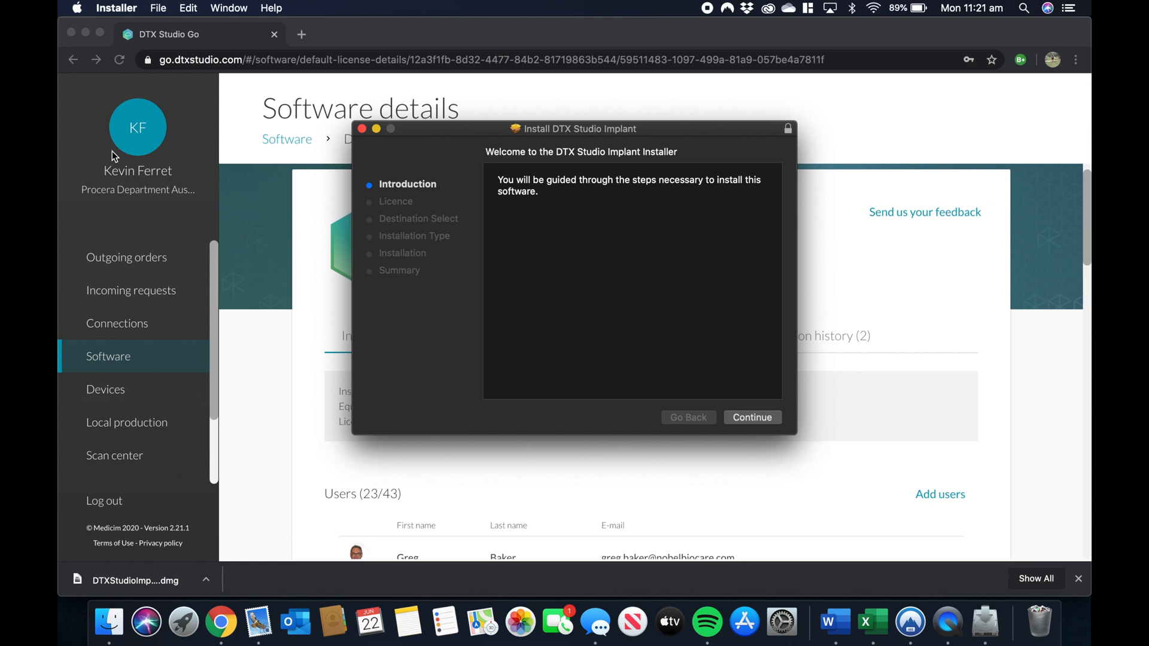
{"action": "left_click", "coordinate": [752, 417]}
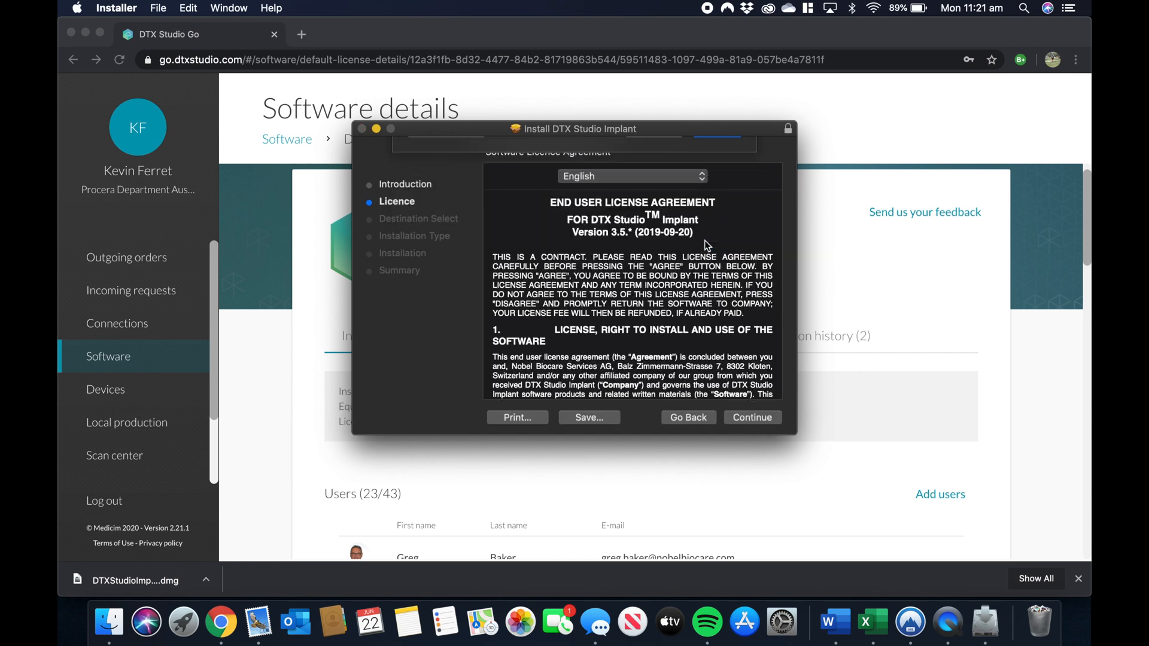
{"action": "left_click", "coordinate": [750, 417]}
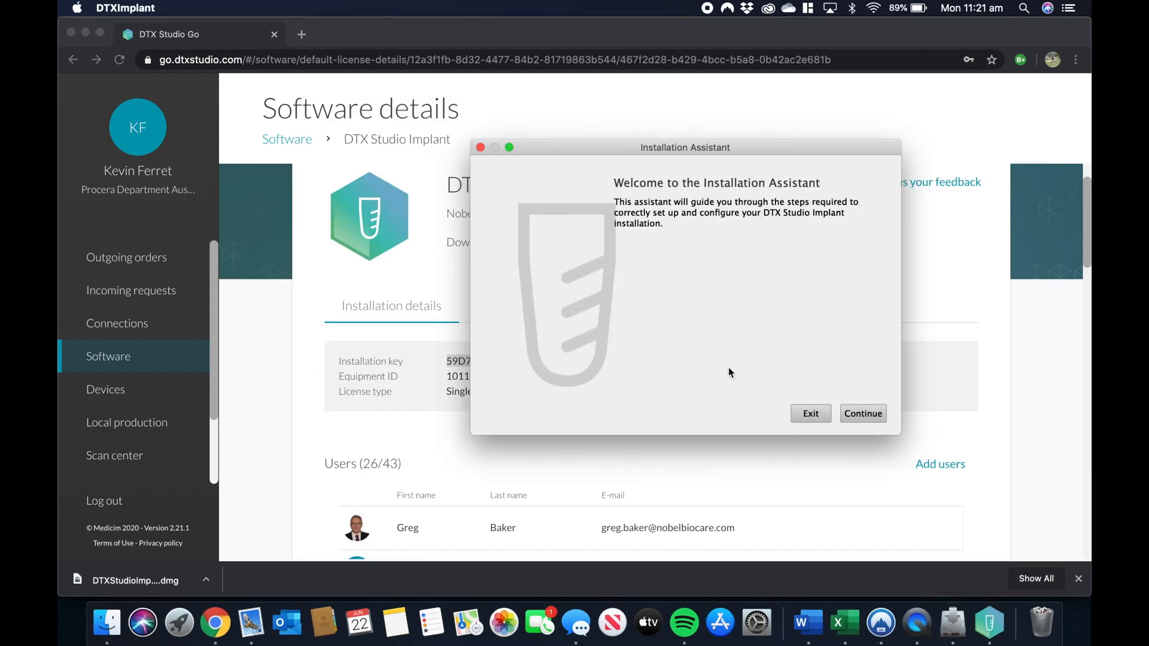
{"action": "mouse_move", "coordinate": [645, 244]}
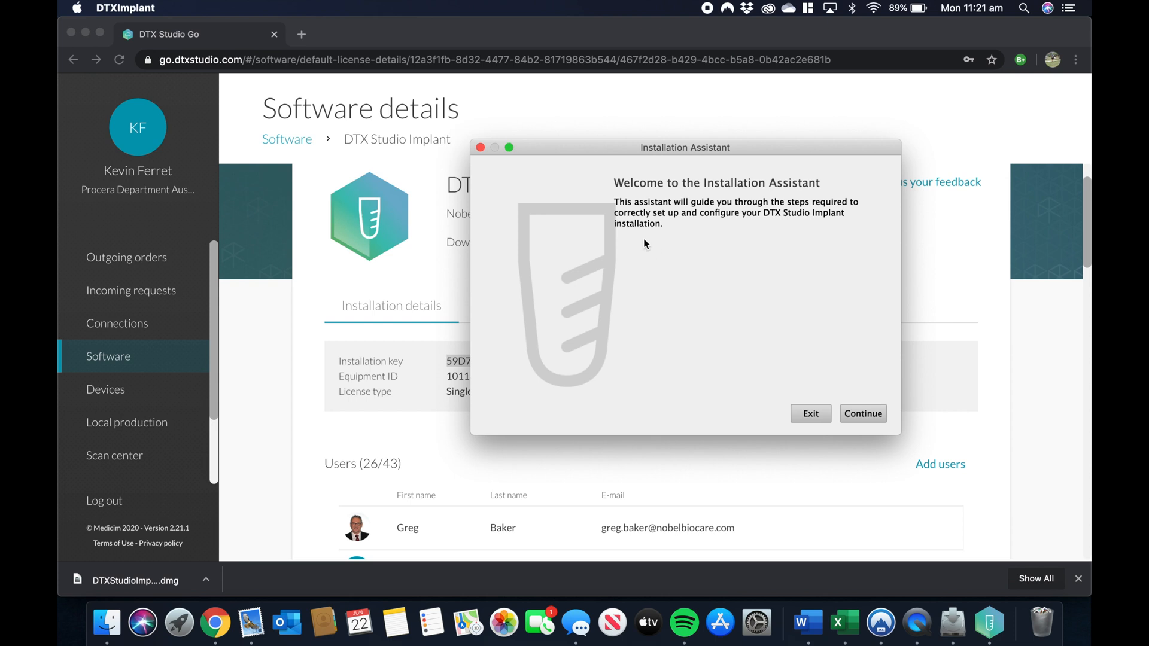
{"action": "mouse_move", "coordinate": [653, 352]}
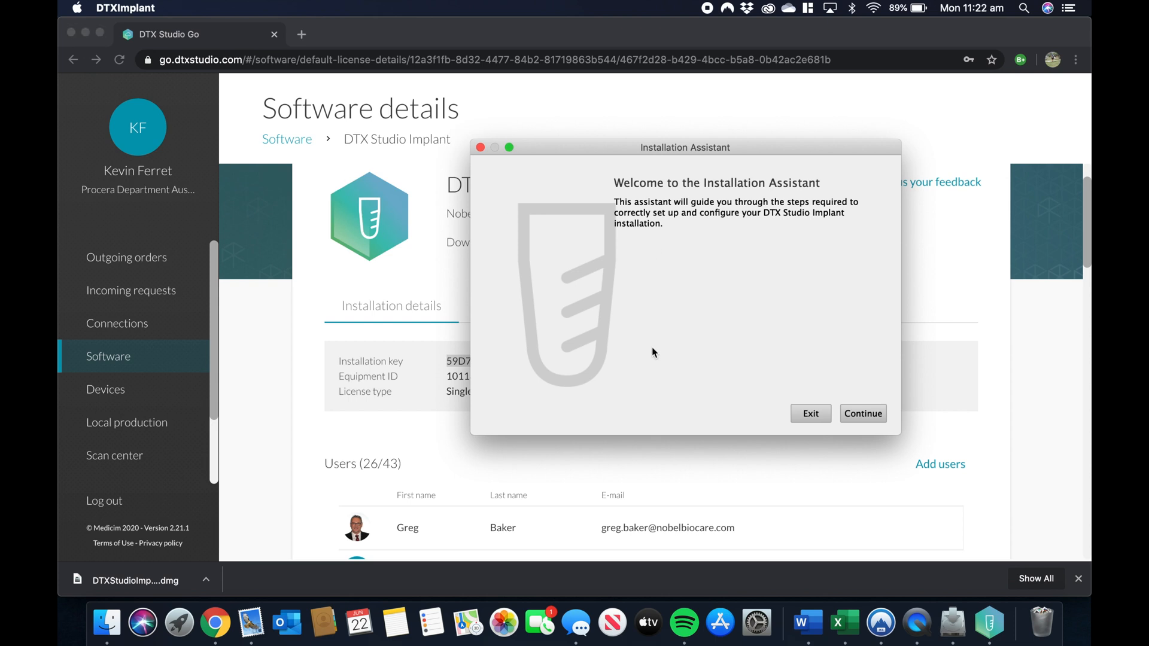
Maximize the assistant and continue past welcome, installation key and default working folder.
{"action": "left_click", "coordinate": [510, 147]}
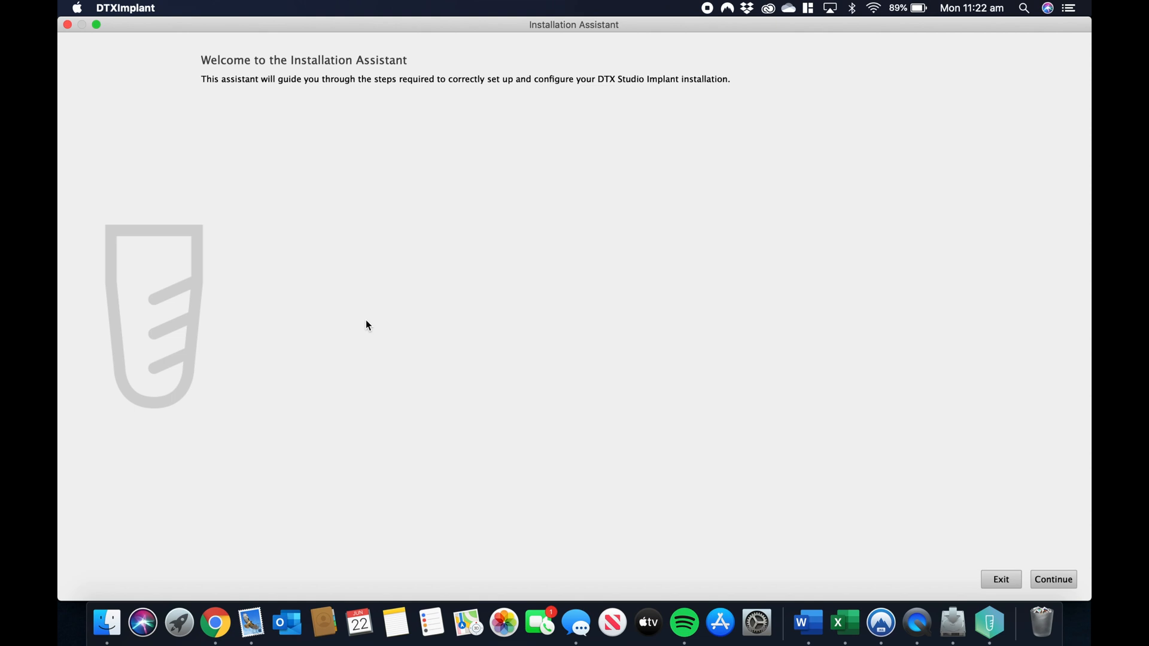
{"action": "mouse_move", "coordinate": [1051, 562]}
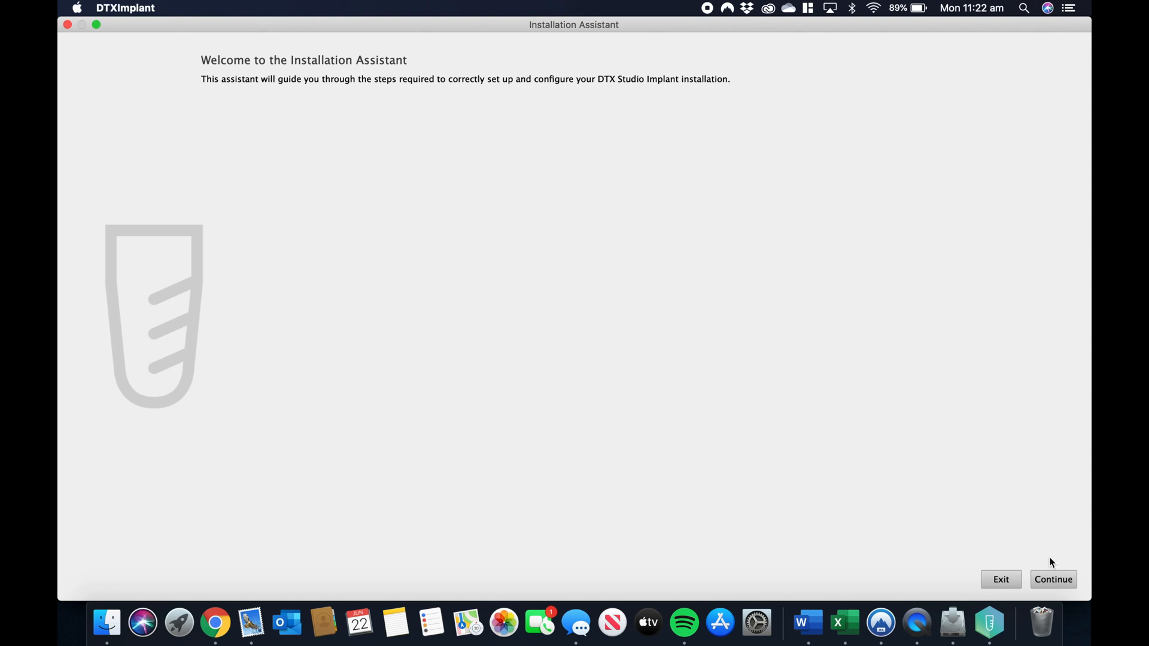
{"action": "left_click", "coordinate": [1052, 579]}
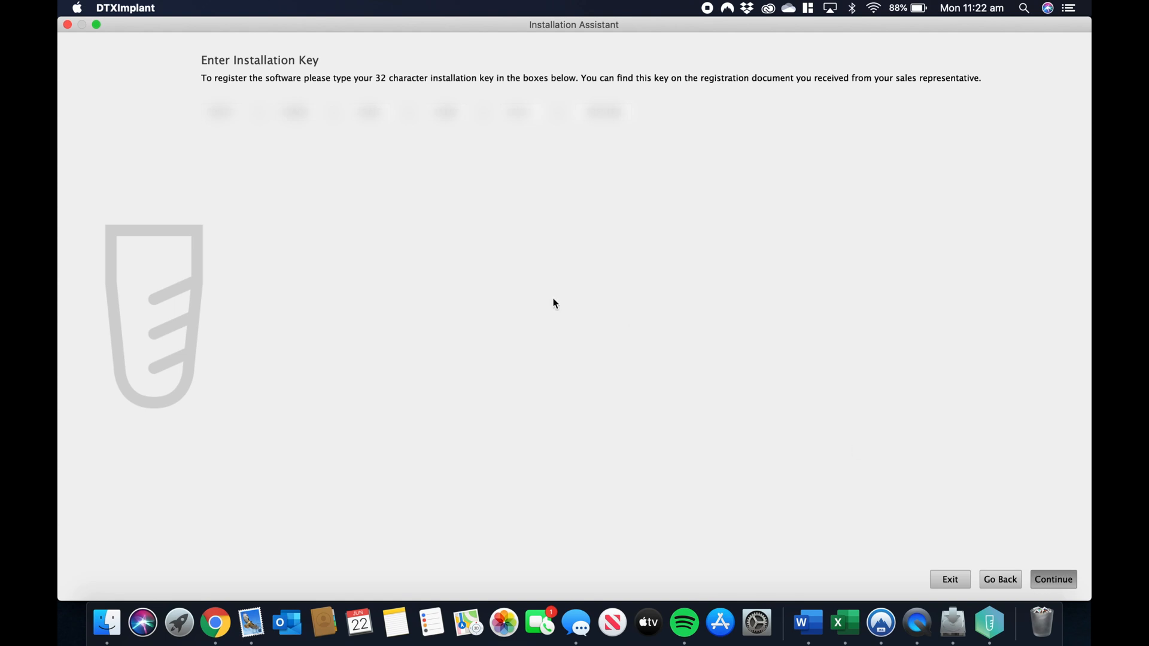
{"action": "left_click", "coordinate": [1053, 579]}
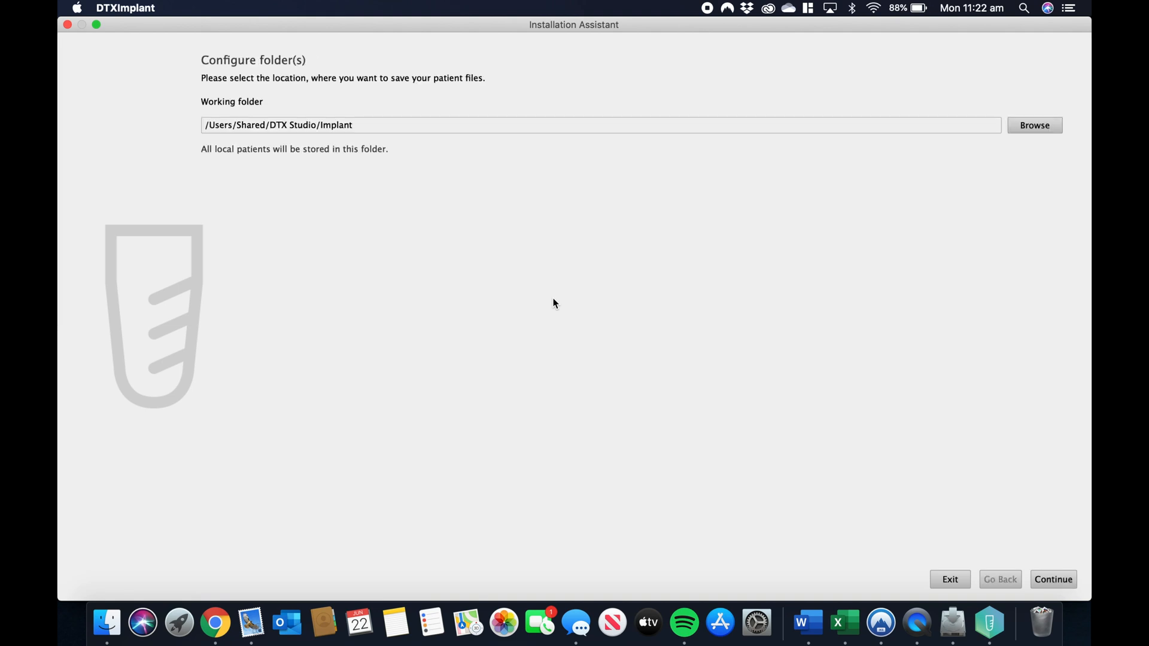
{"action": "mouse_move", "coordinate": [924, 608]}
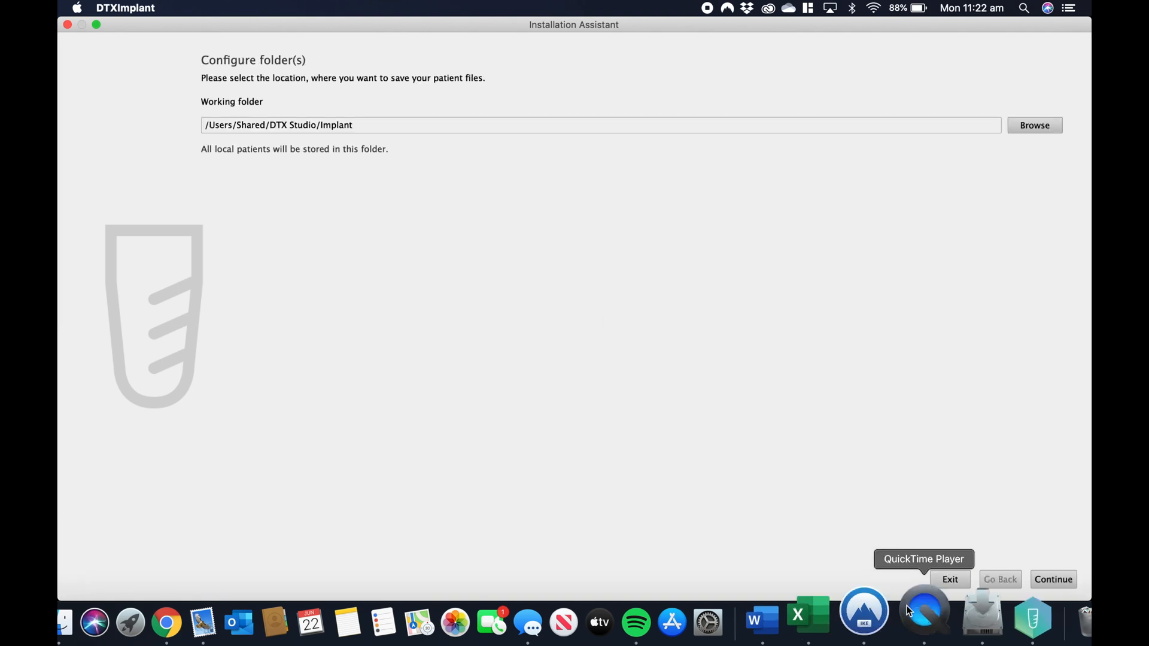
{"action": "left_click", "coordinate": [1051, 579]}
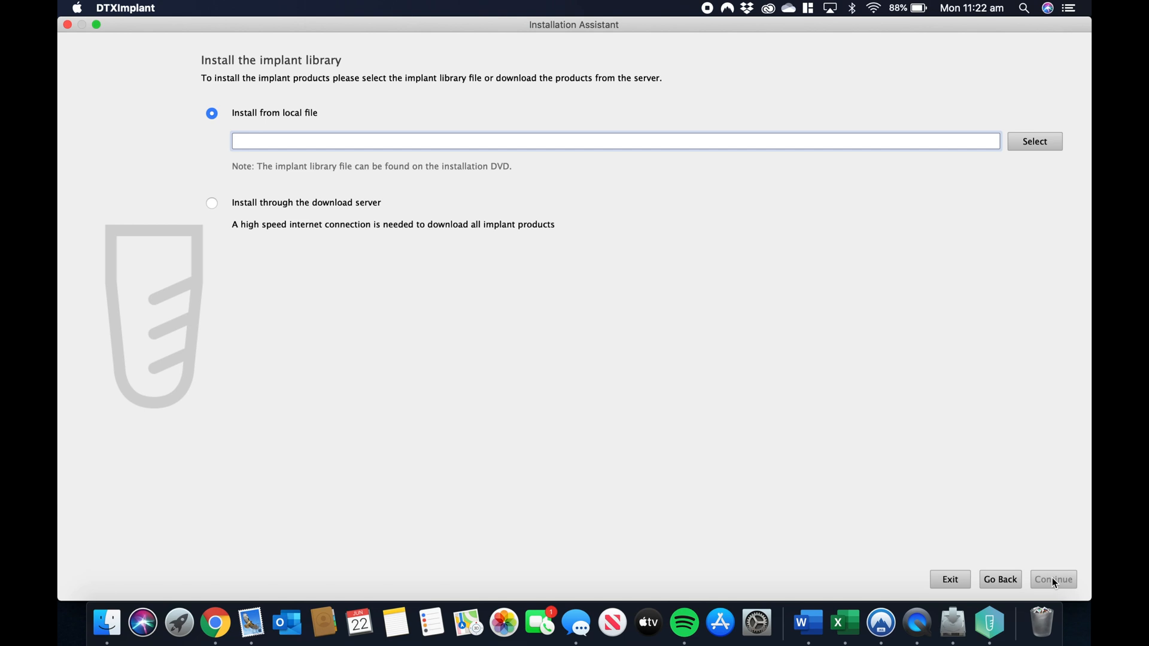
Install the implant library through the download server with only Nobel Biocare selected.
{"action": "left_click", "coordinate": [212, 202]}
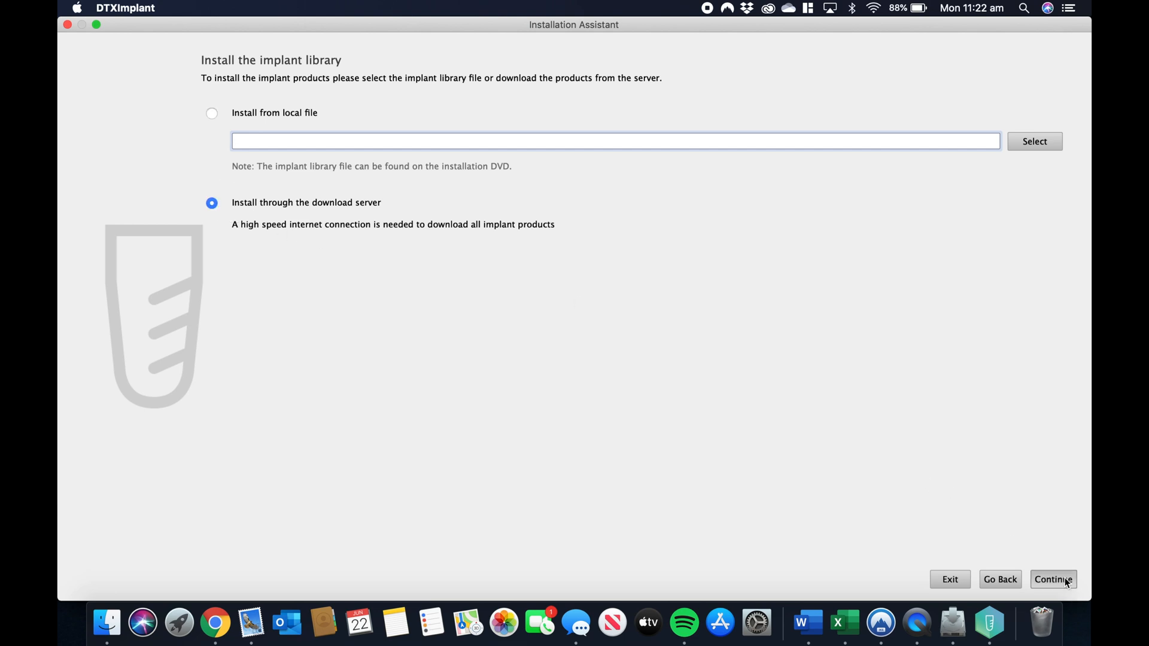
{"action": "left_click", "coordinate": [1052, 580]}
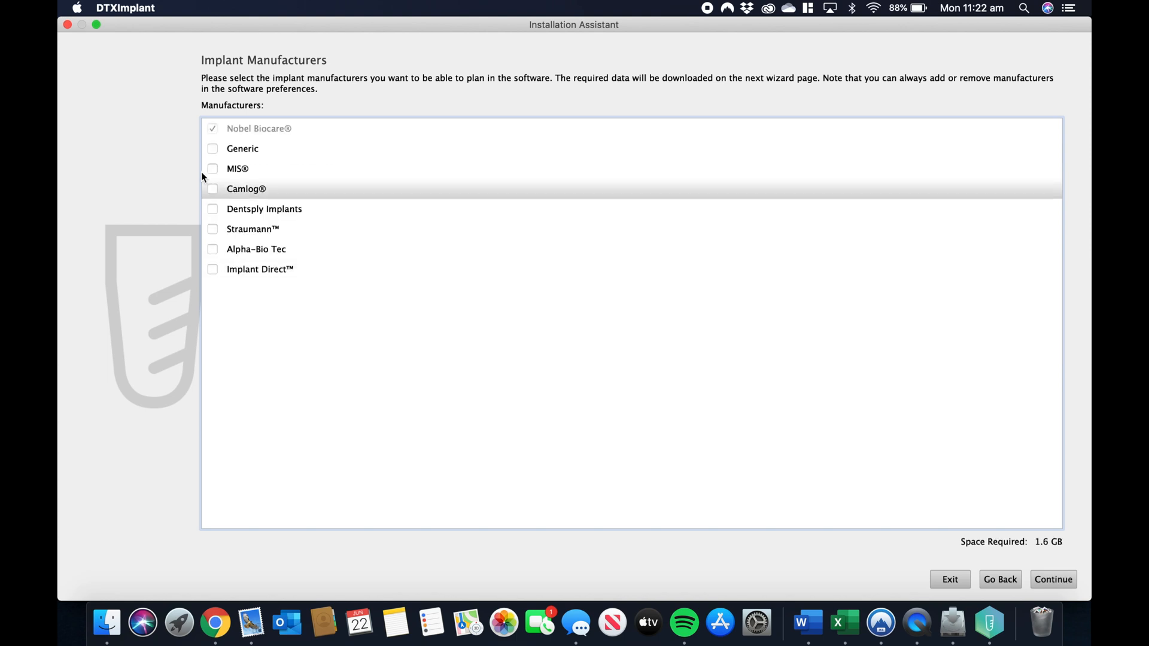
{"action": "mouse_move", "coordinate": [316, 127]}
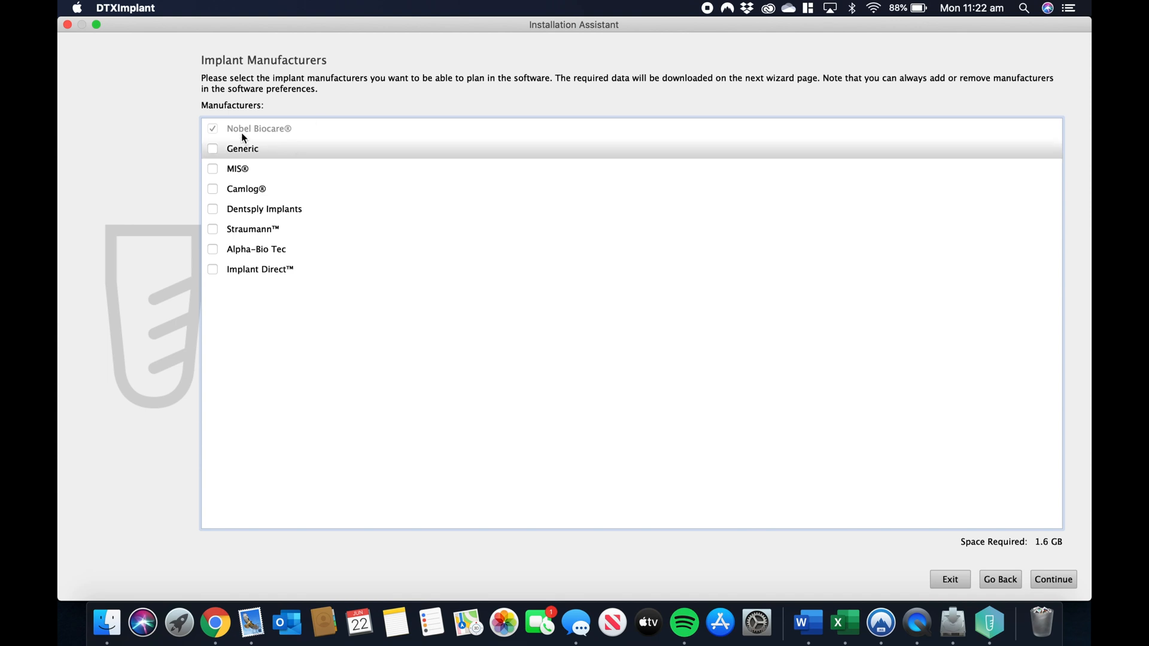
{"action": "mouse_move", "coordinate": [1085, 570]}
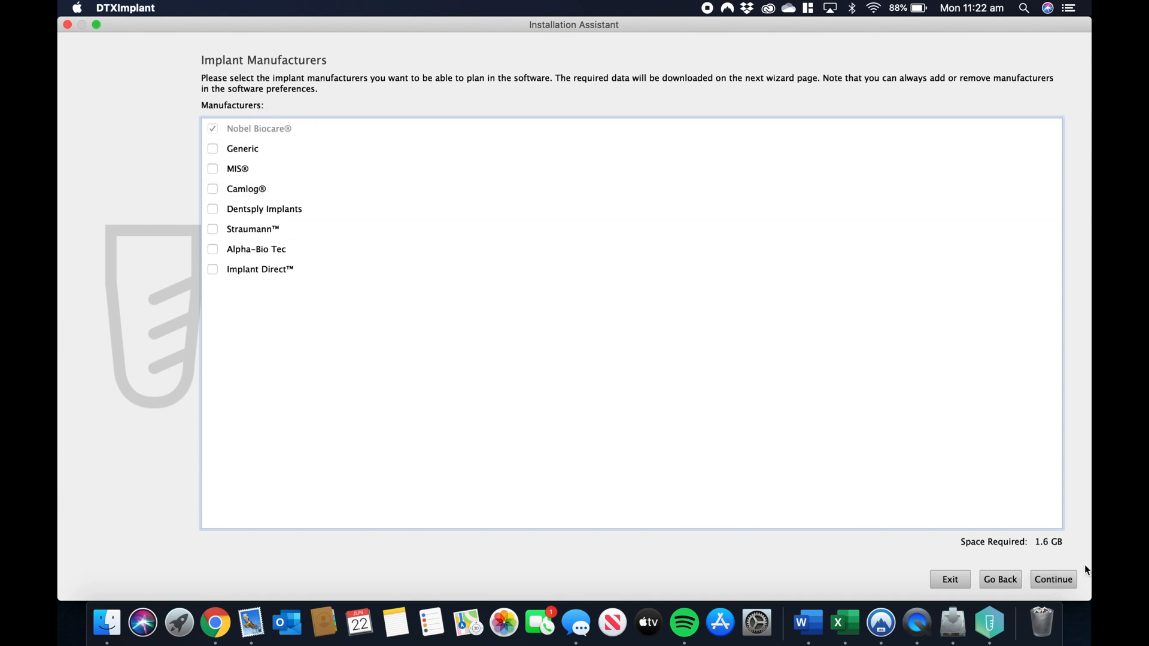
{"action": "left_click", "coordinate": [1051, 578]}
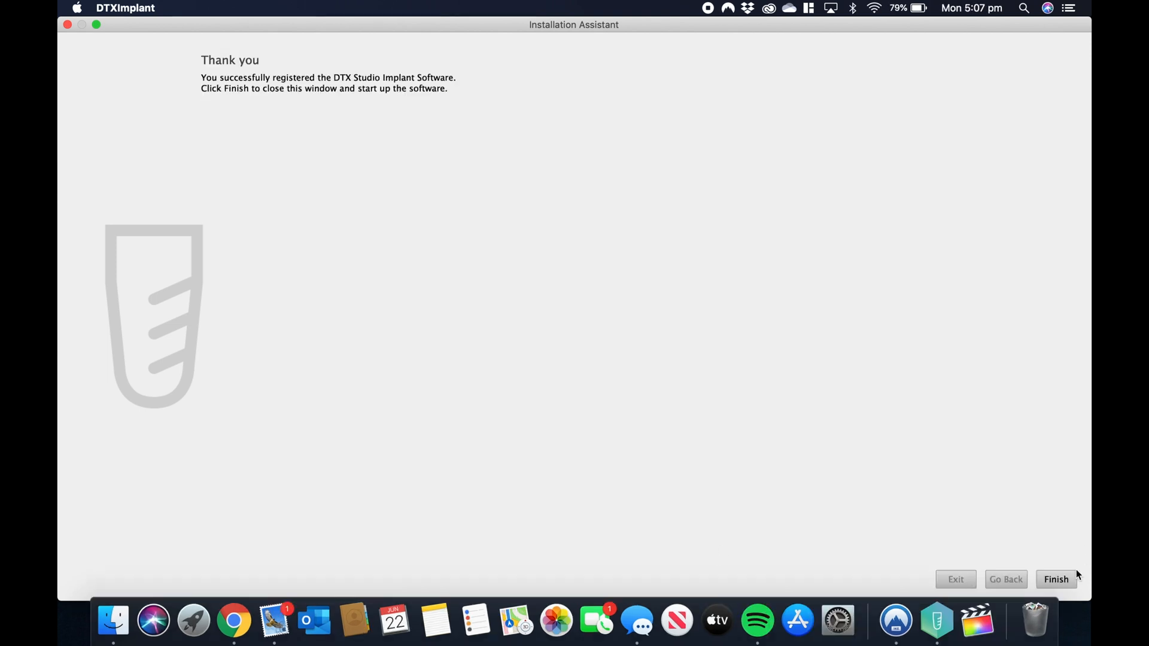
Finish the Installation Assistant to launch DTX Studio Implant's Medical Records window.
{"action": "left_click", "coordinate": [1056, 579]}
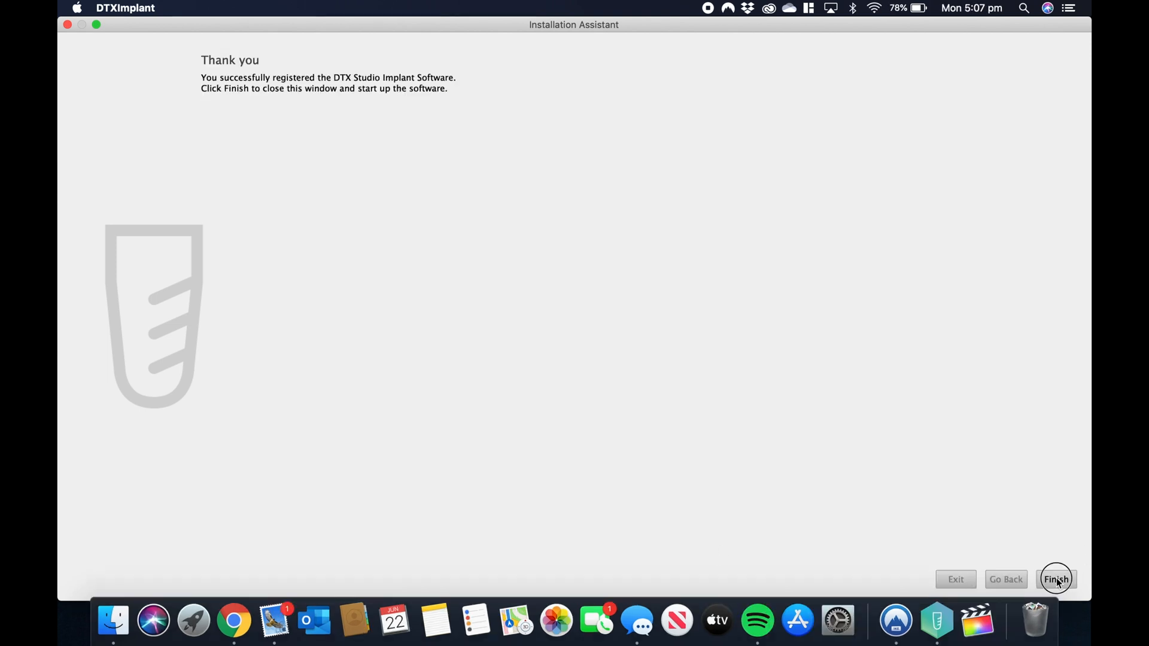
{"action": "left_click", "coordinate": [1056, 578]}
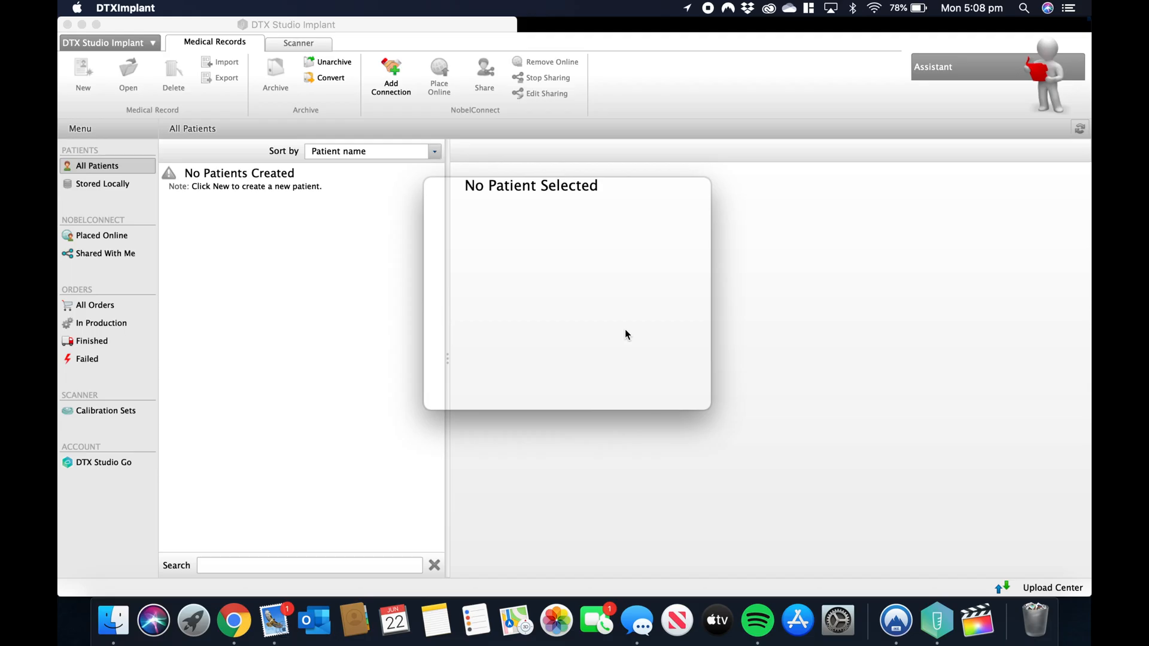
Log in with a saved username and password, then accept the licence agreement terms.
{"action": "left_click", "coordinate": [667, 260]}
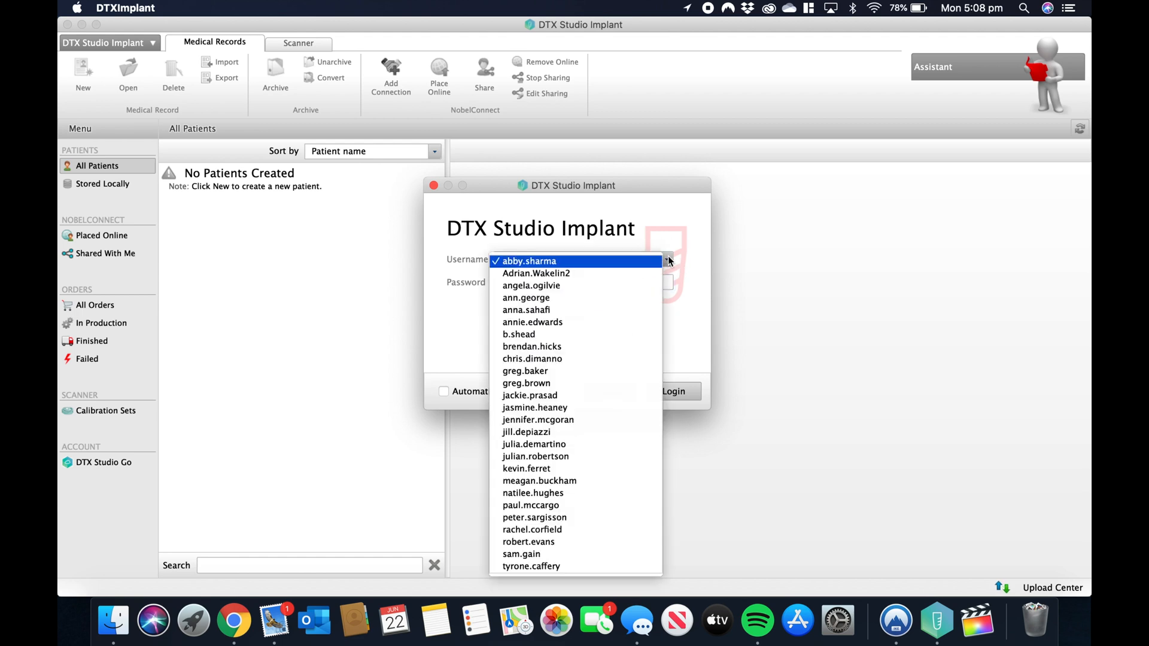
{"action": "left_click", "coordinate": [526, 468]}
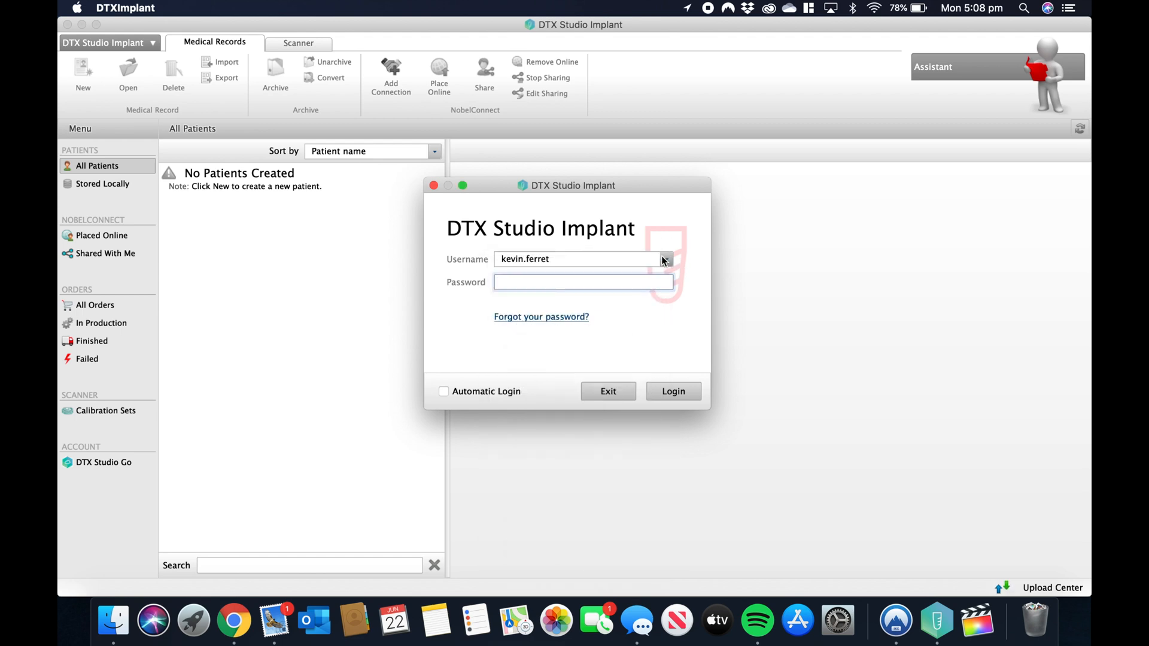
{"action": "left_click", "coordinate": [582, 281]}
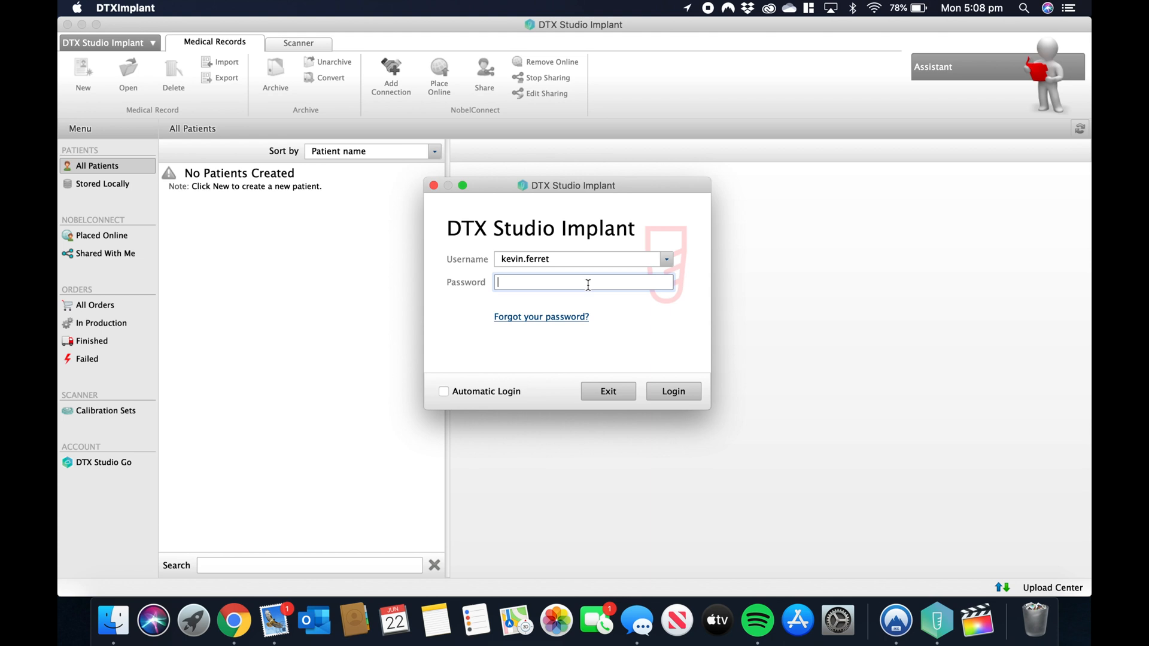
{"action": "type", "text": "•••"}
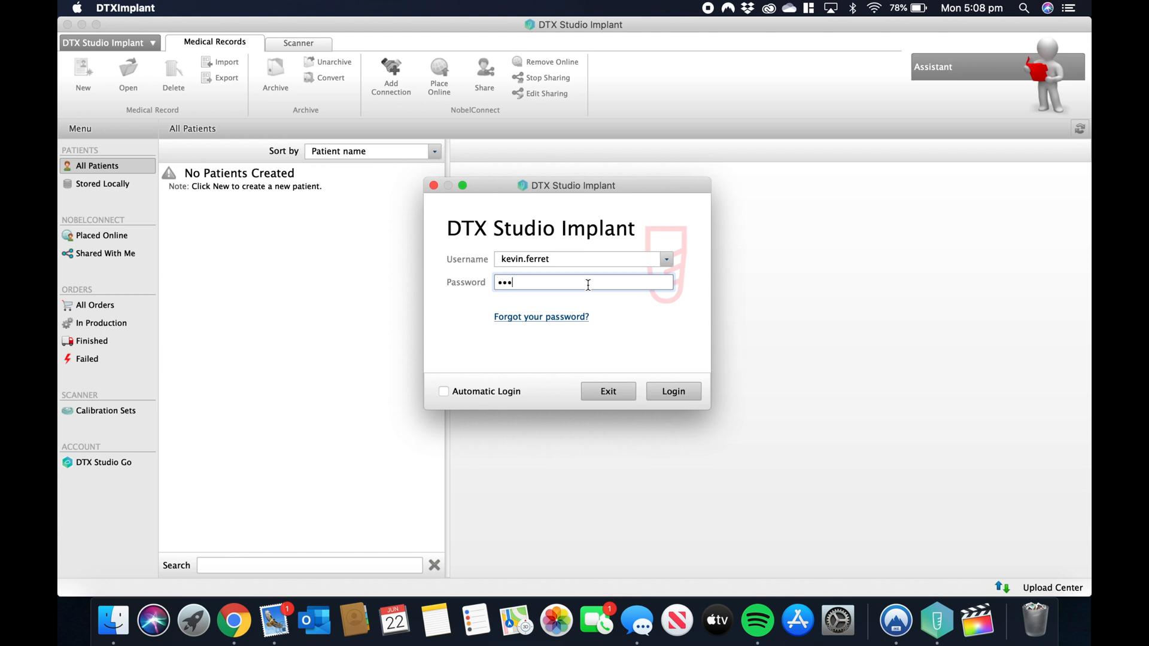
{"action": "type", "text": "password"}
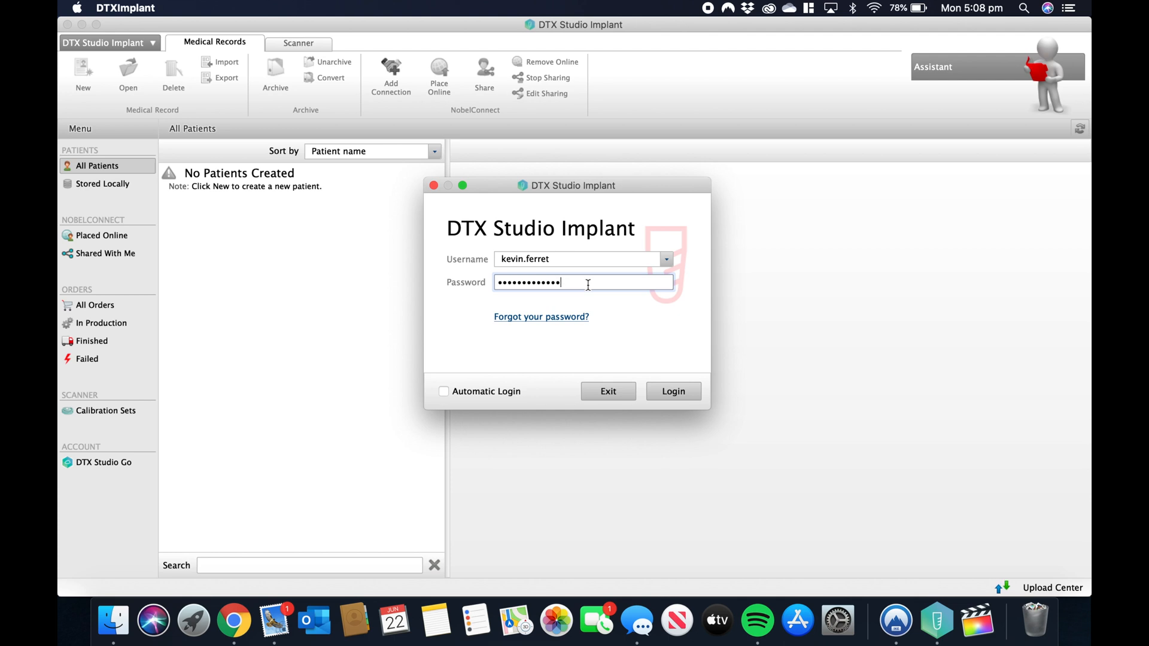
{"action": "left_click", "coordinate": [672, 391]}
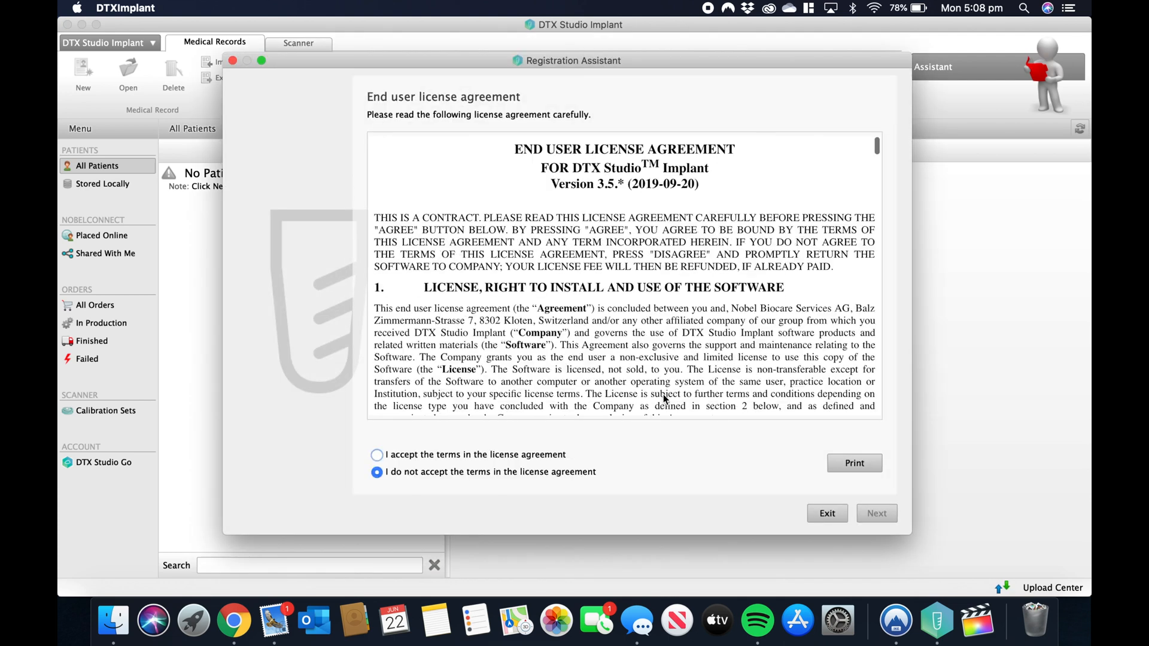
{"action": "left_click", "coordinate": [377, 454]}
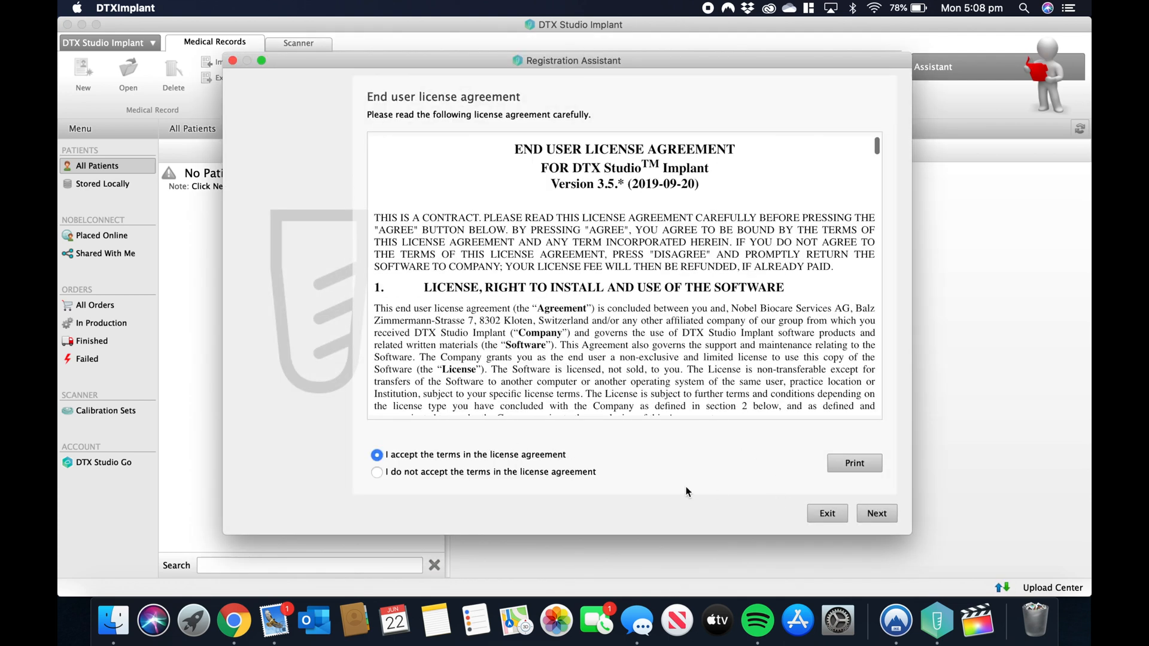